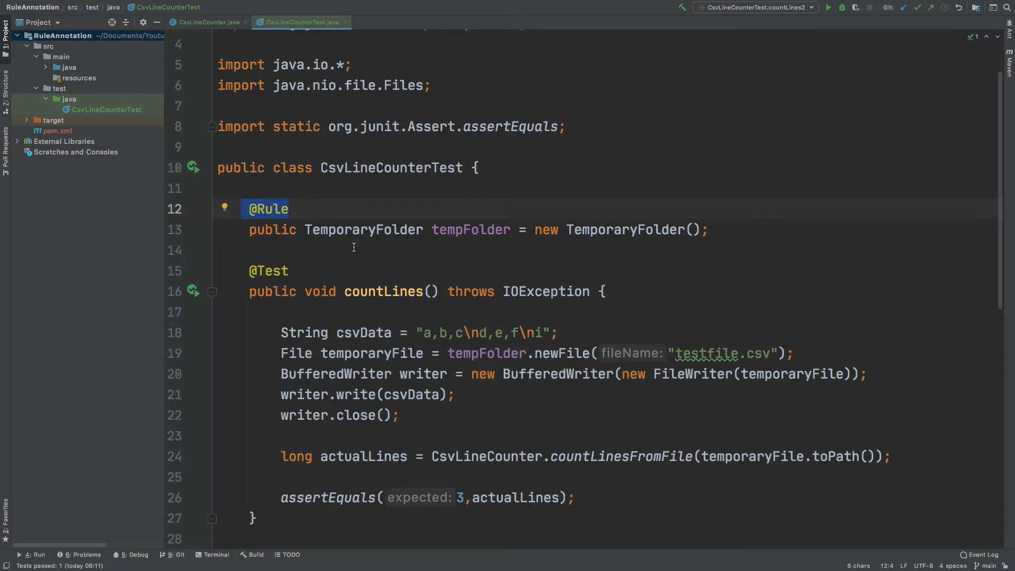
pyautogui.click(354, 248)
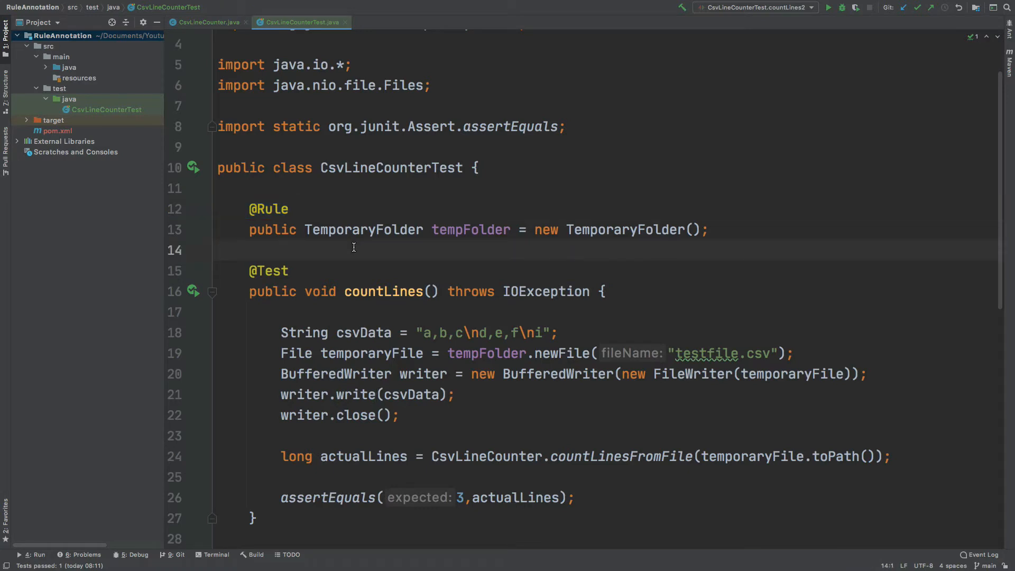
pyautogui.click(220, 250)
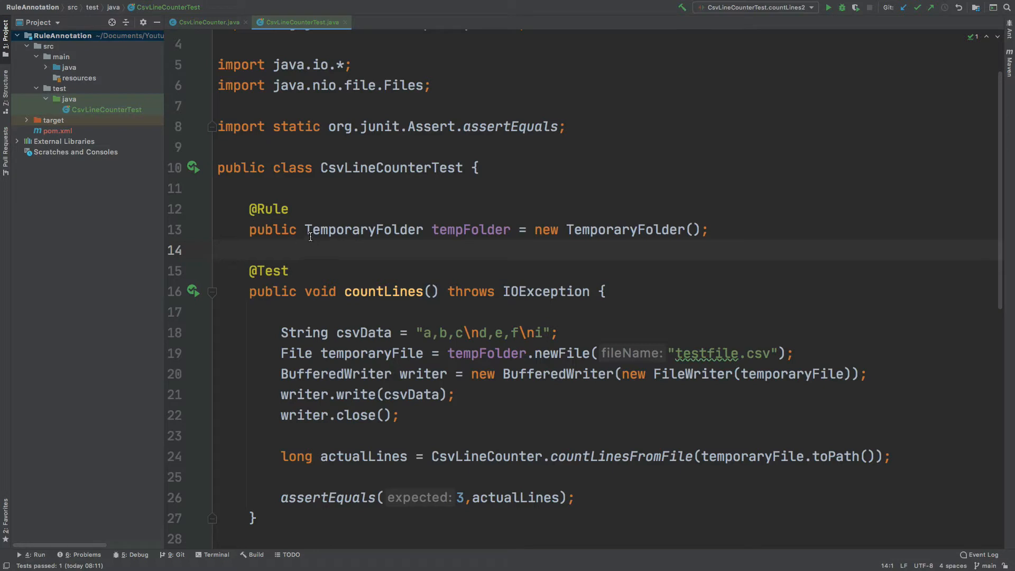
pyautogui.doubleClick(364, 229)
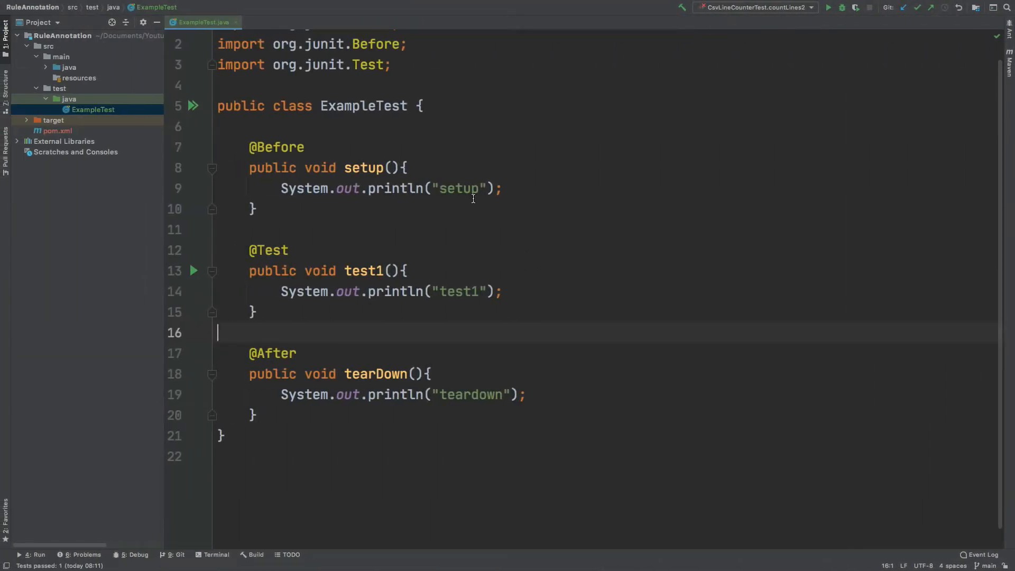
pyautogui.moveTo(517, 258)
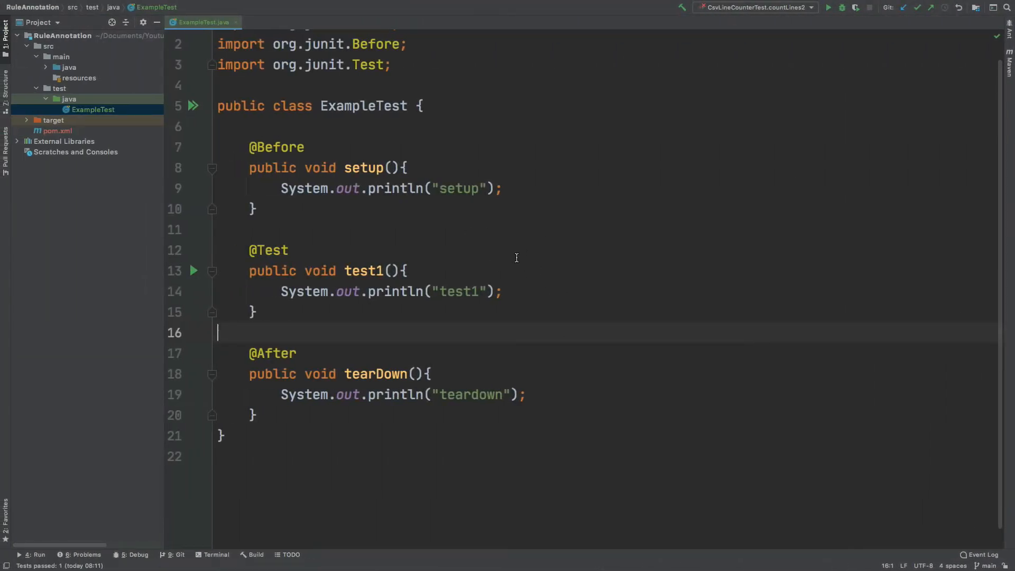
pyautogui.moveTo(511, 230)
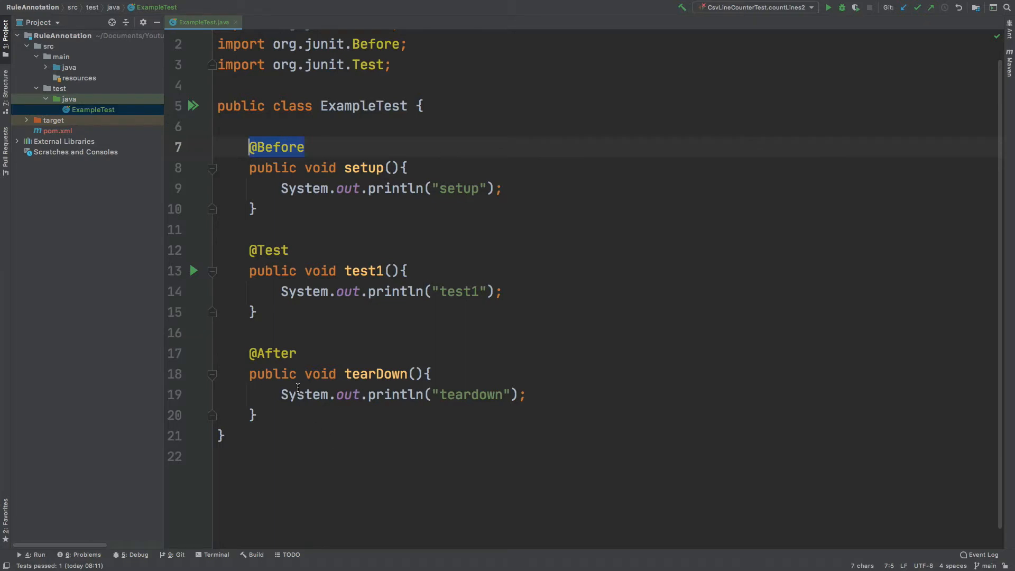
pyautogui.doubleClick(272, 353)
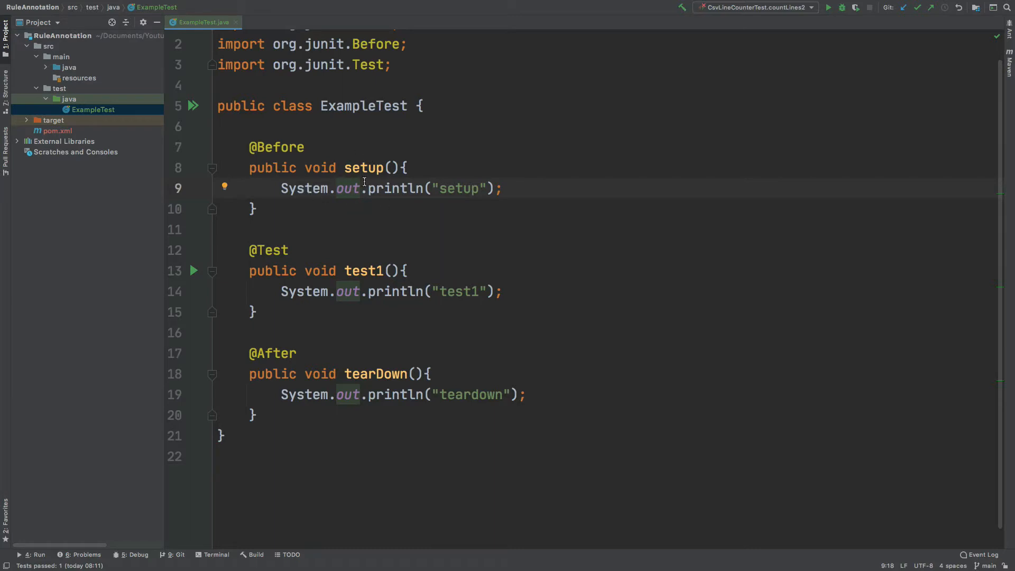
pyautogui.moveTo(352, 306)
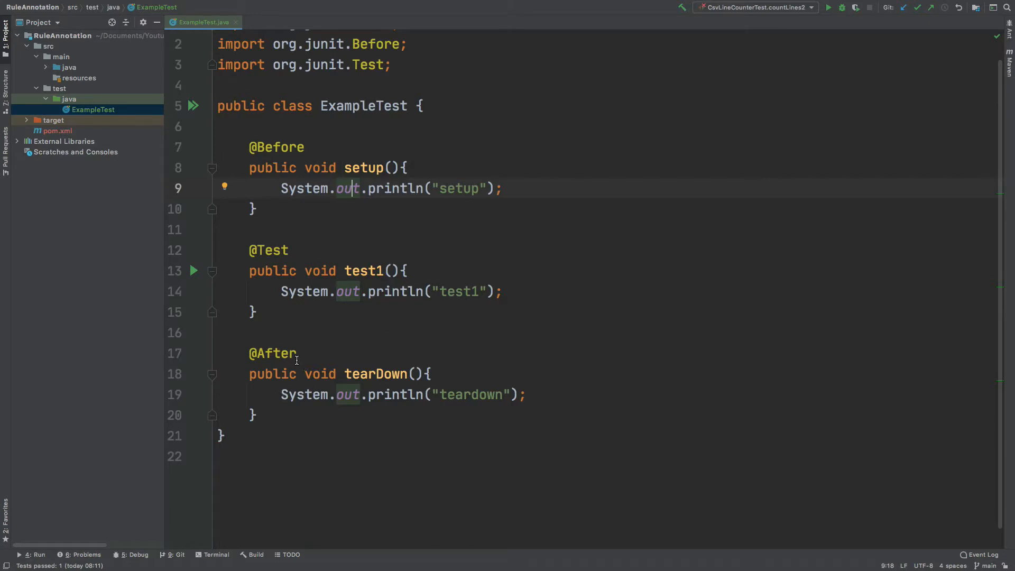
pyautogui.moveTo(318, 328)
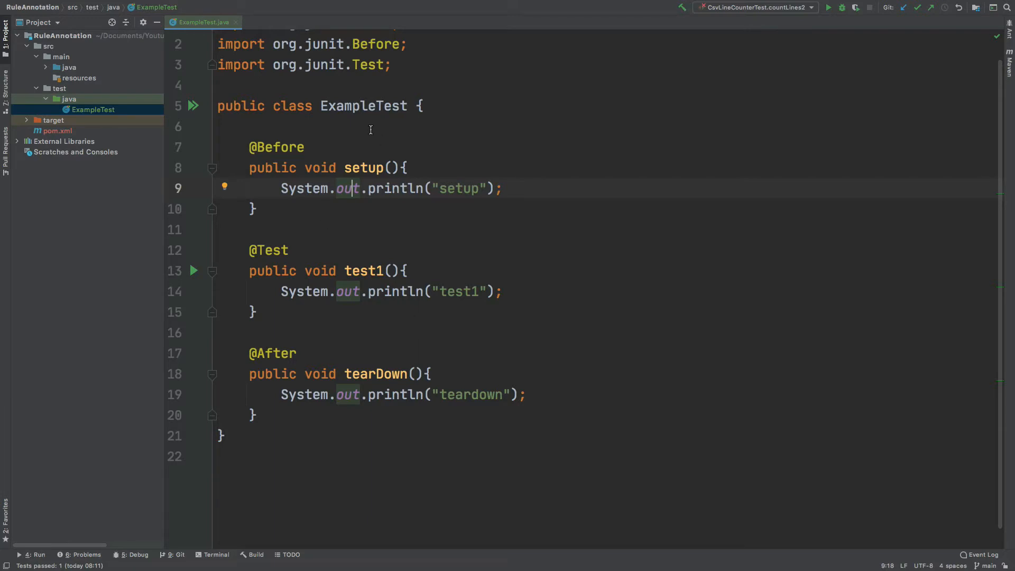
pyautogui.moveTo(403, 341)
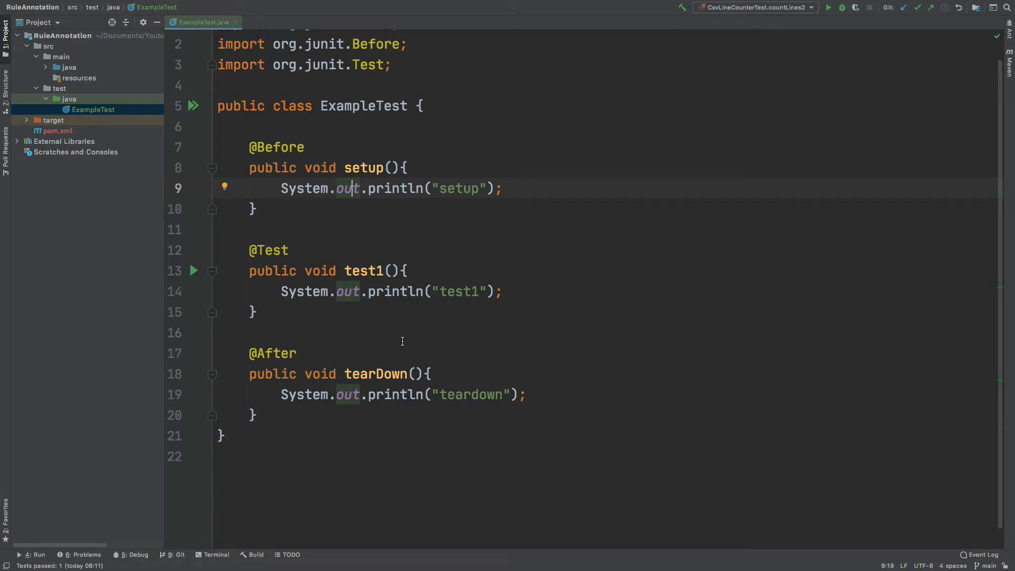
pyautogui.moveTo(374, 278)
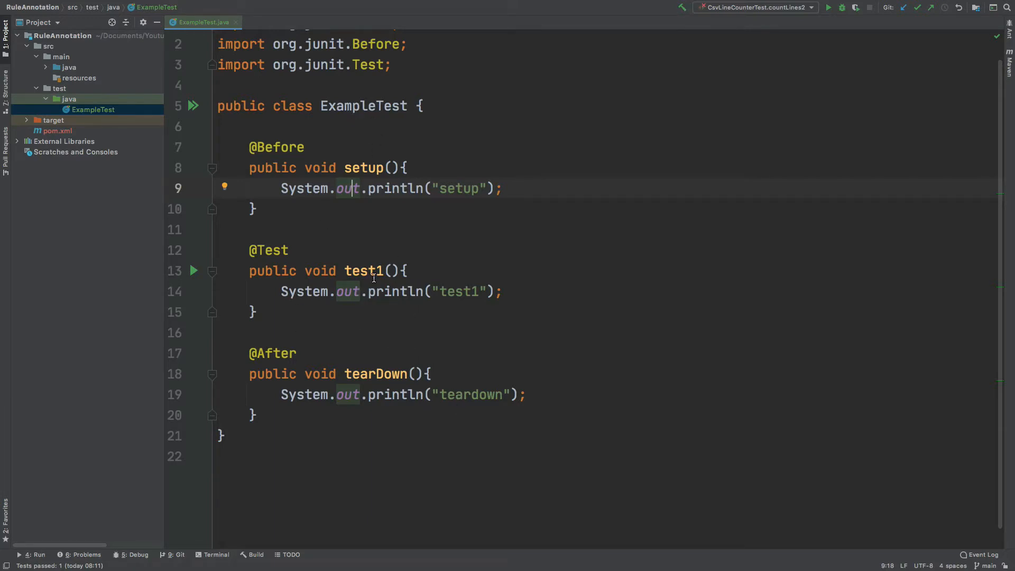
pyautogui.moveTo(444, 196)
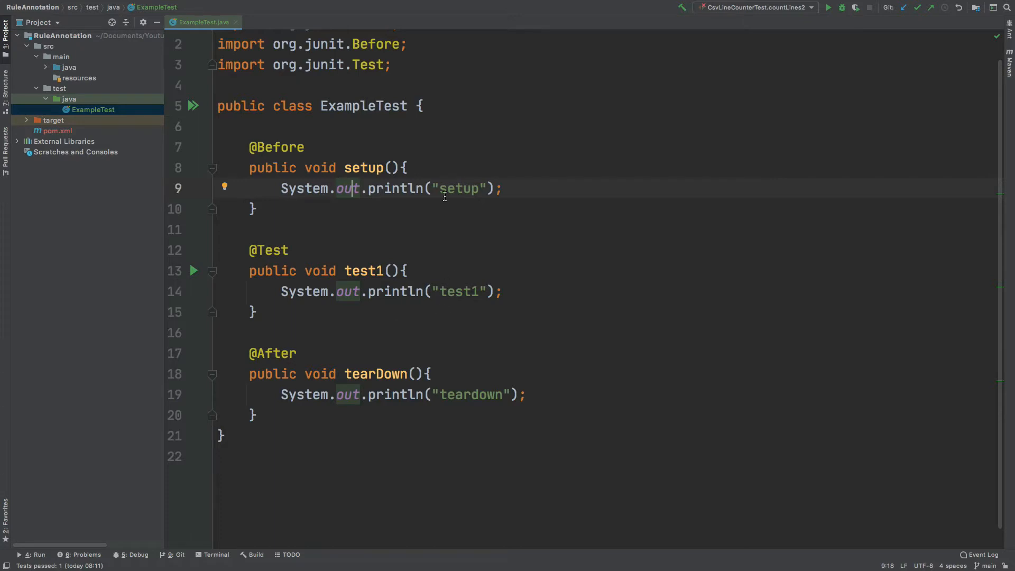
pyautogui.moveTo(453, 390)
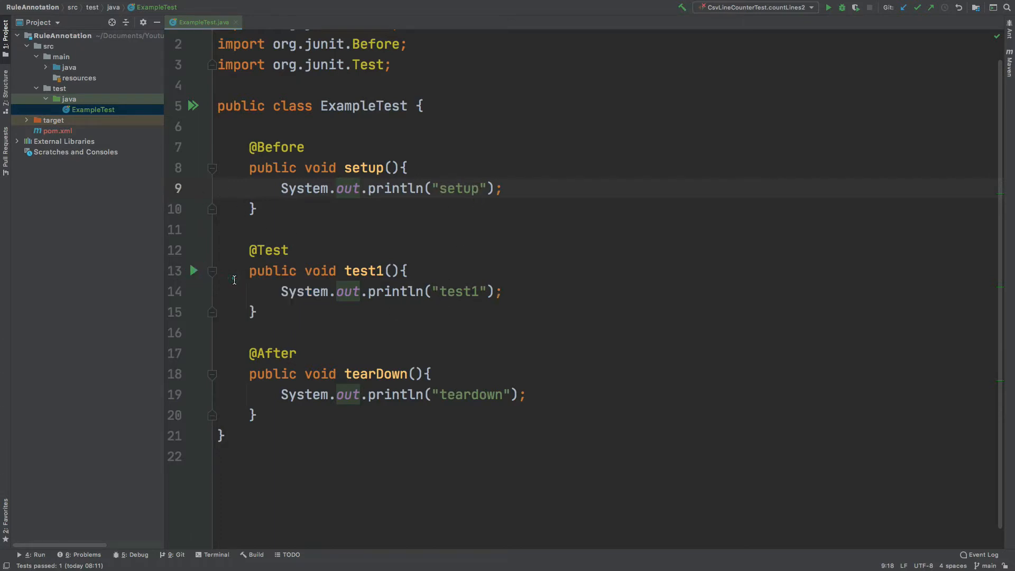
pyautogui.click(193, 271)
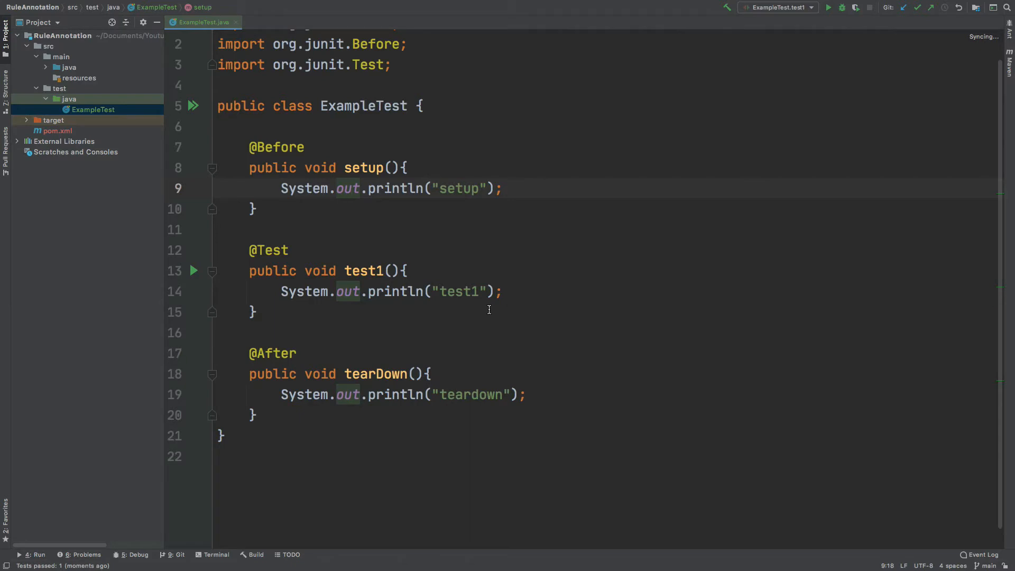
pyautogui.moveTo(294, 315)
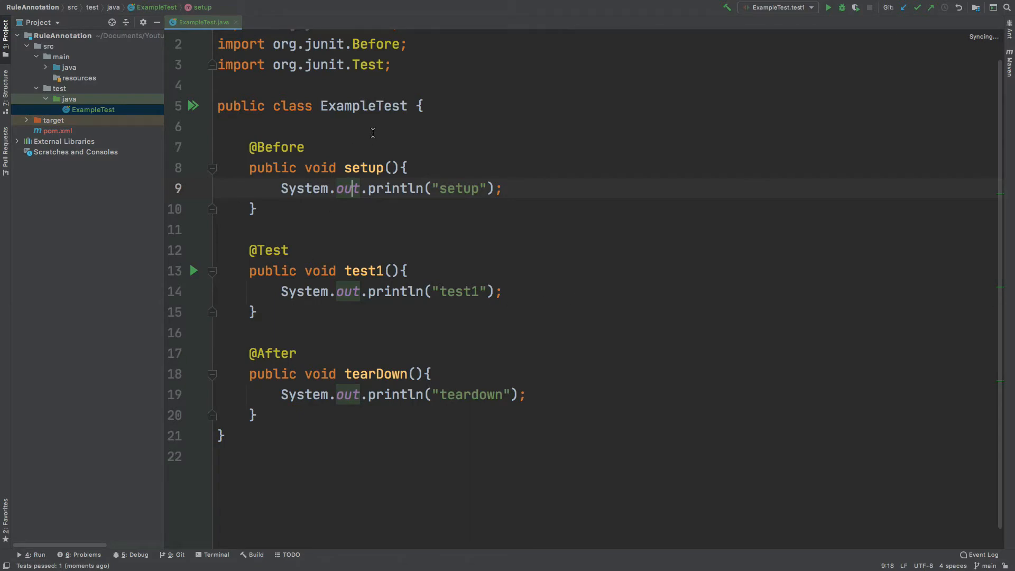
pyautogui.moveTo(365, 352)
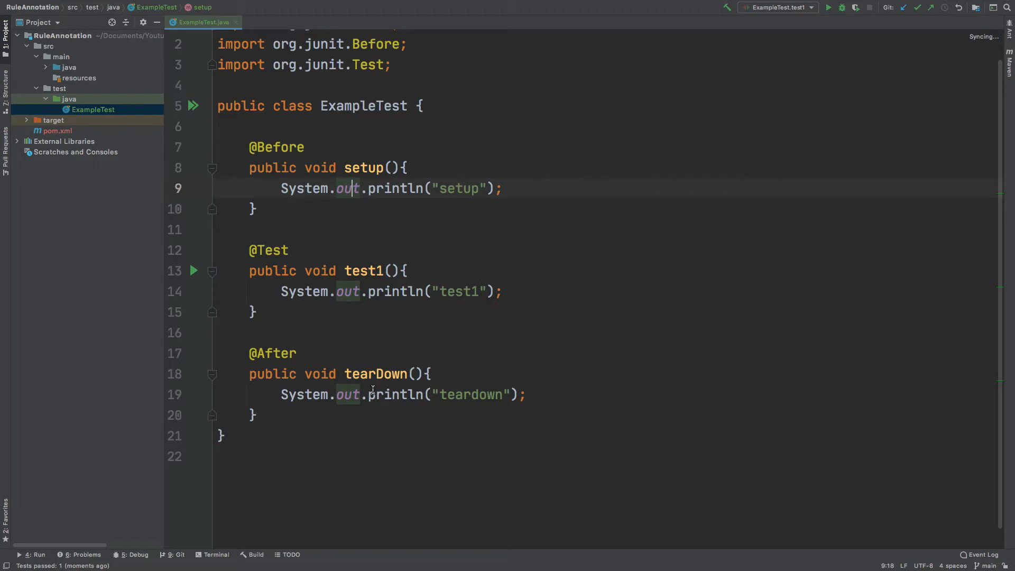
pyautogui.moveTo(445, 333)
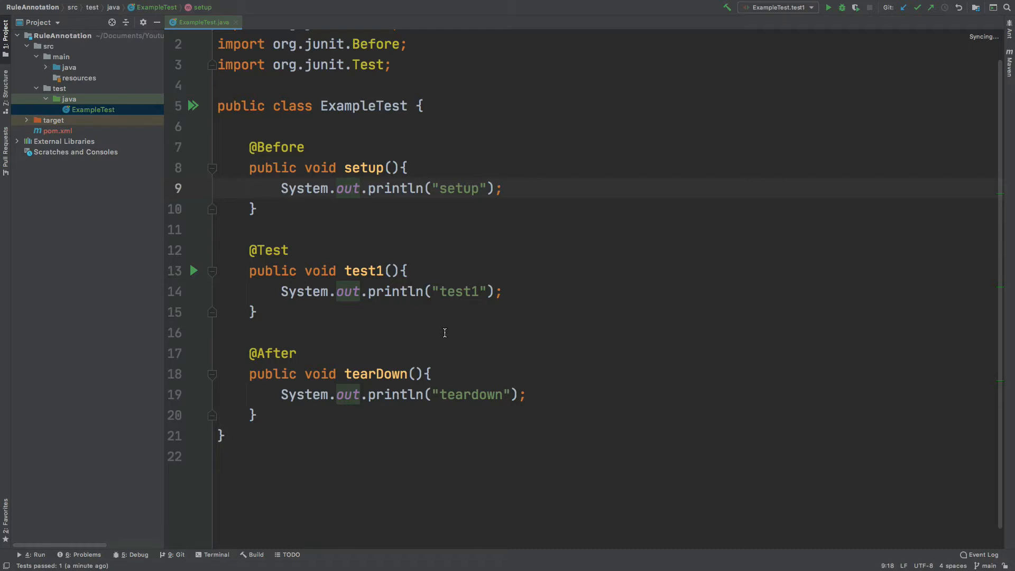
# Find JUnit's TestRule.java with Search Everywhere and open its source
pyautogui.press('shift shift')
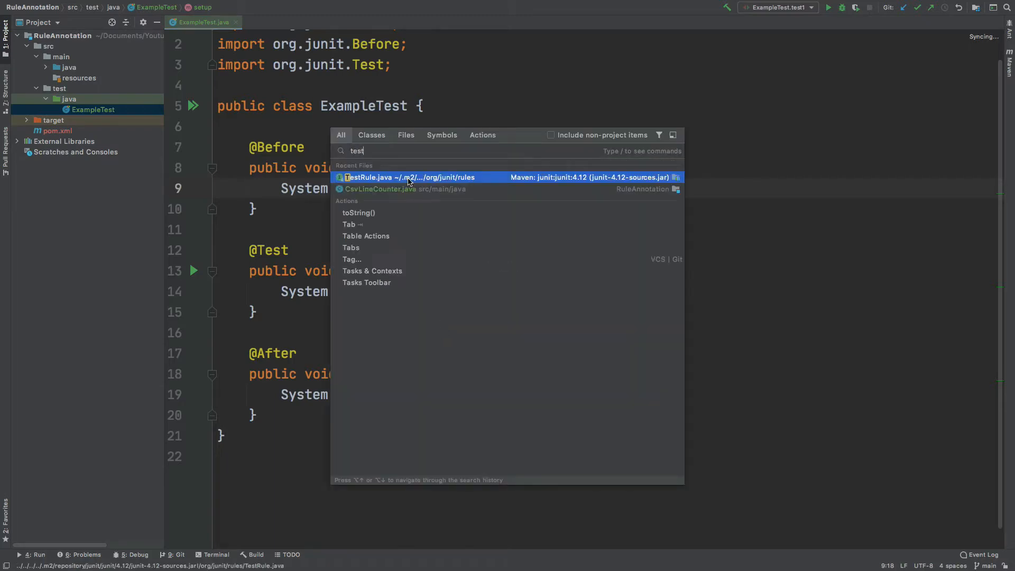
pyautogui.click(408, 177)
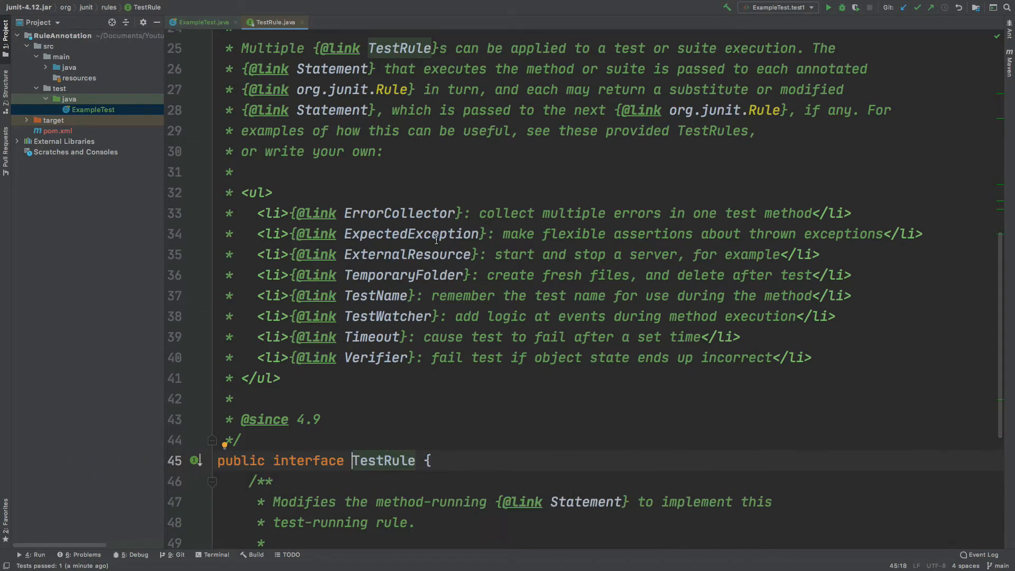
pyautogui.moveTo(470, 212)
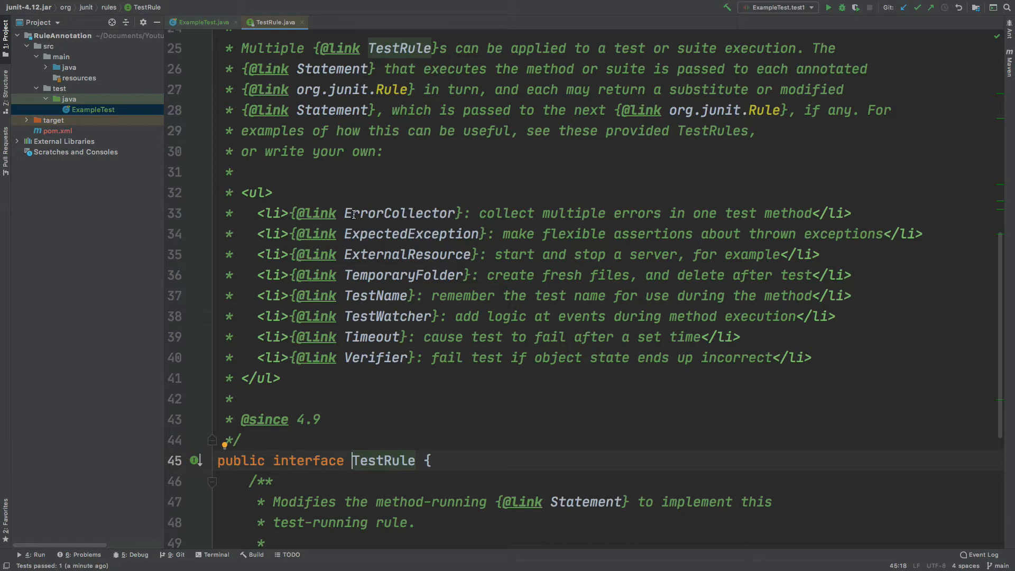
pyautogui.moveTo(561, 226)
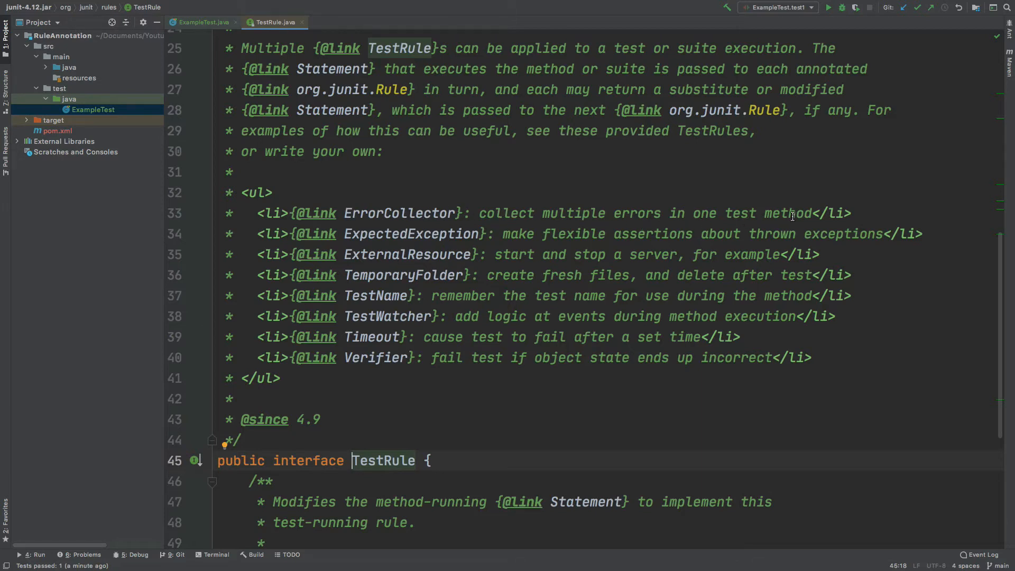
pyautogui.moveTo(347, 236)
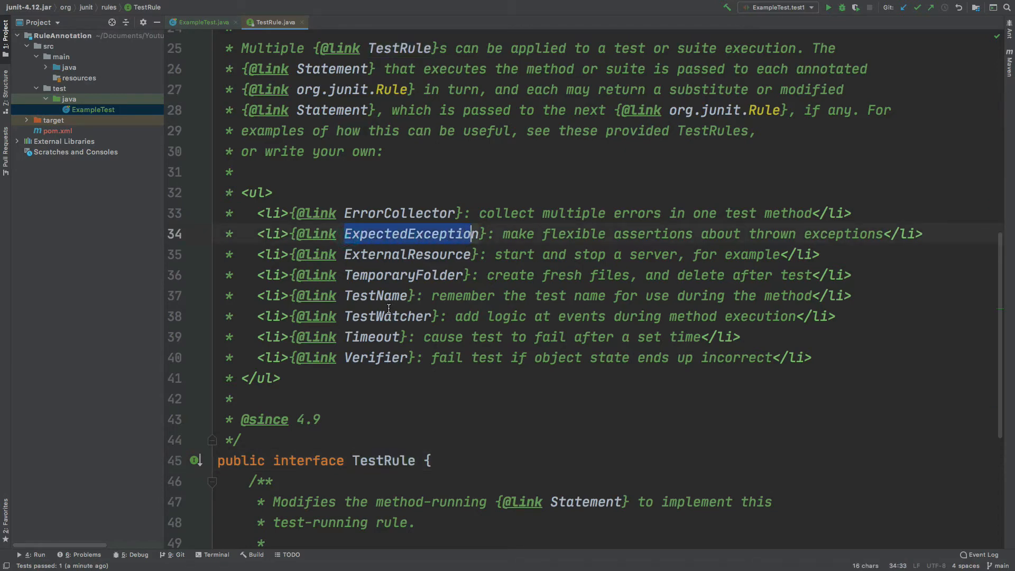
# Highlight TemporaryFolder, TestWatcher, Timeout and Verifier in TestRule's Javadoc rule list, ending on TemporaryFolder
pyautogui.doubleClick(400, 275)
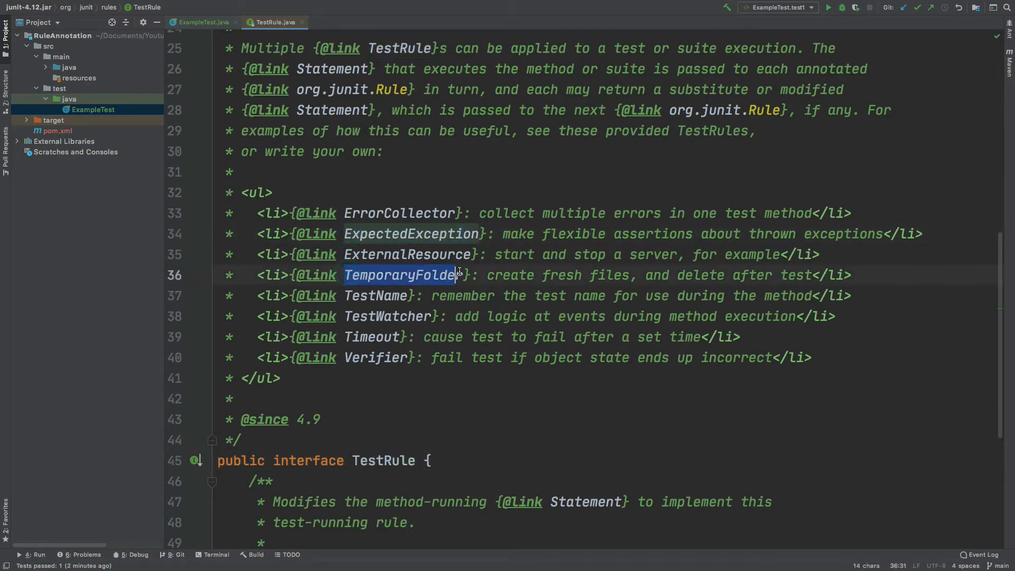
pyautogui.doubleClick(375, 296)
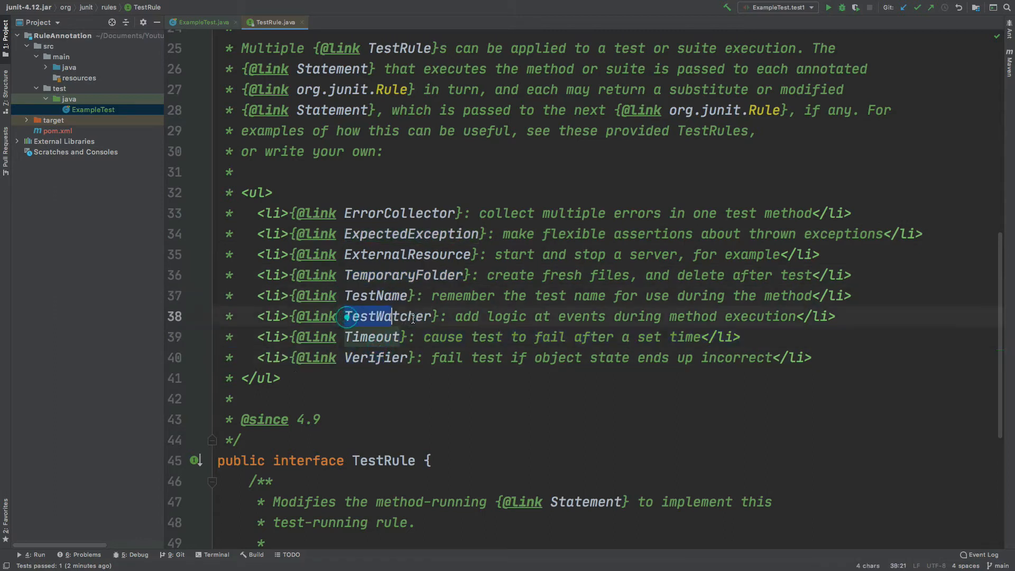
pyautogui.doubleClick(372, 337)
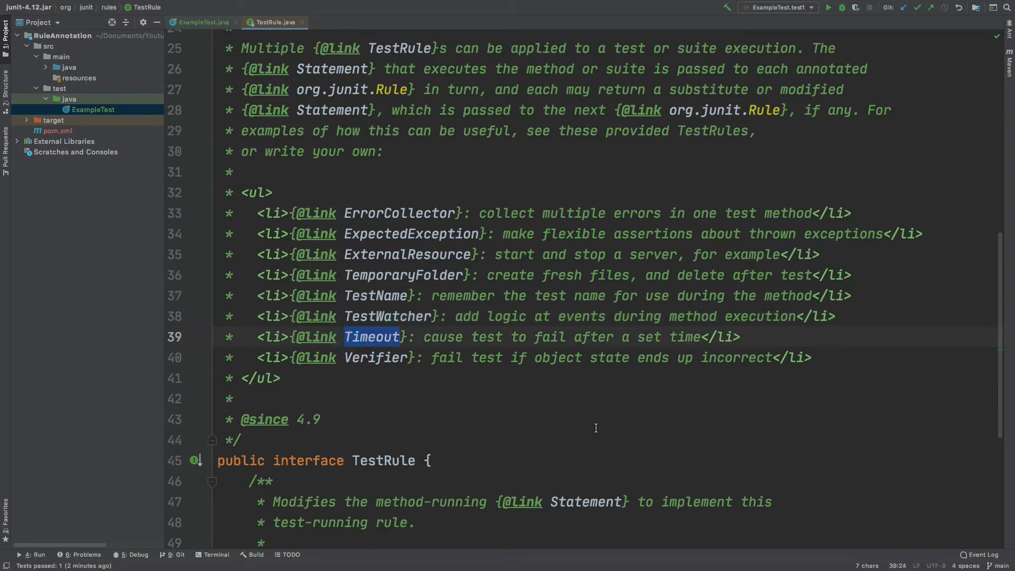
pyautogui.moveTo(493, 388)
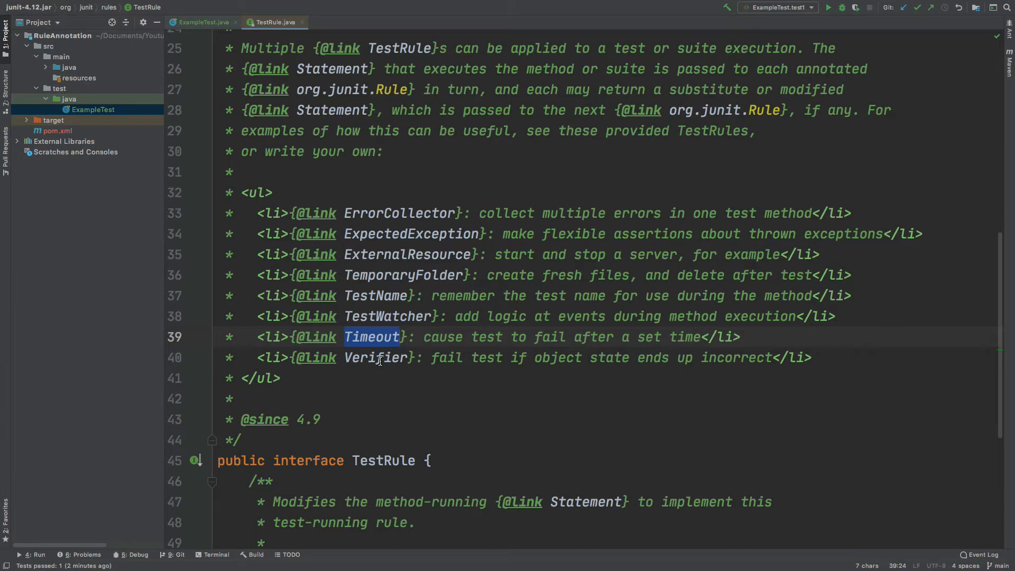
pyautogui.doubleClick(376, 357)
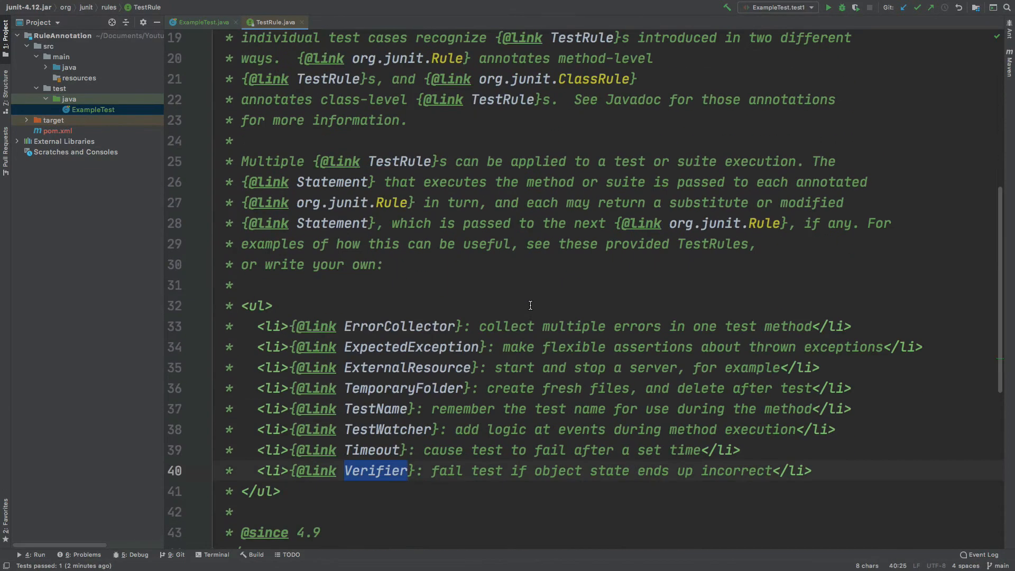
pyautogui.scroll(-3)
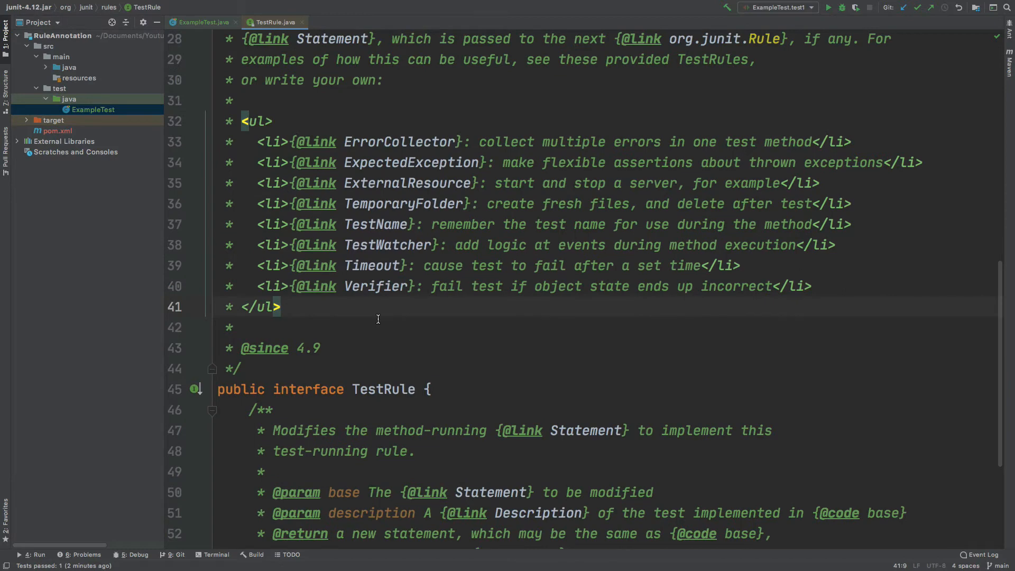
pyautogui.moveTo(434, 217)
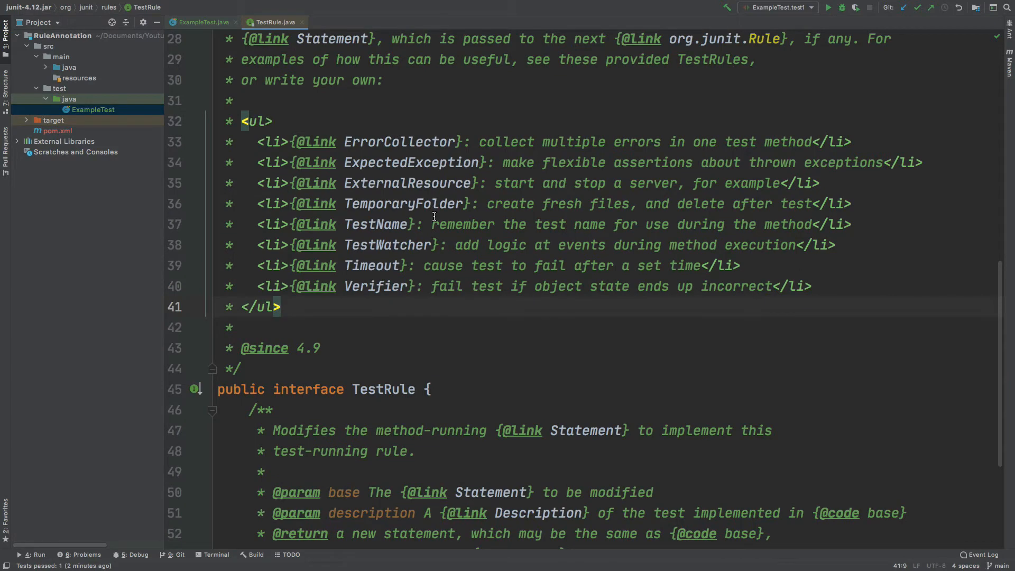
pyautogui.moveTo(480, 314)
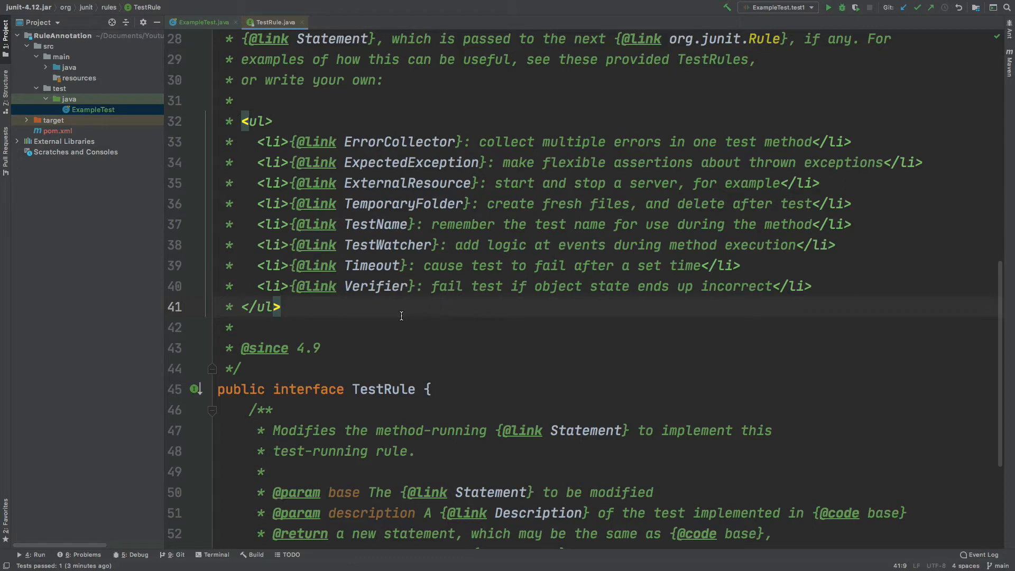
pyautogui.click(410, 310)
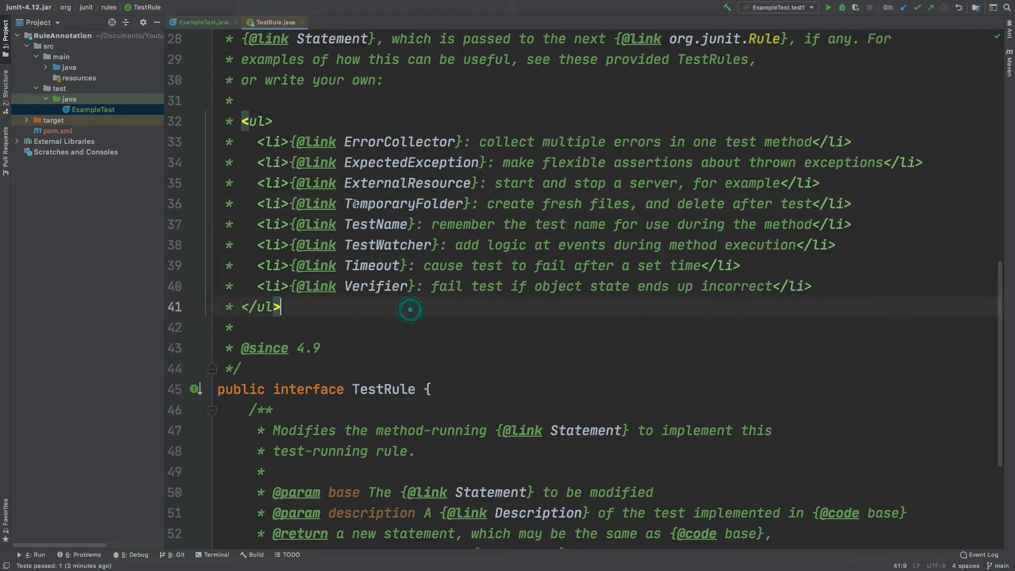
pyautogui.doubleClick(405, 203)
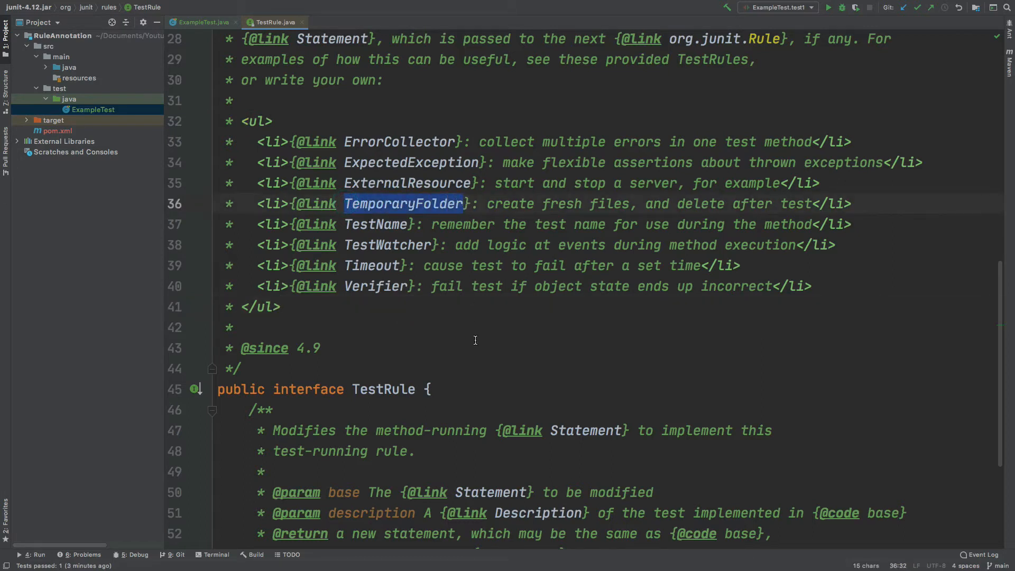
pyautogui.moveTo(478, 322)
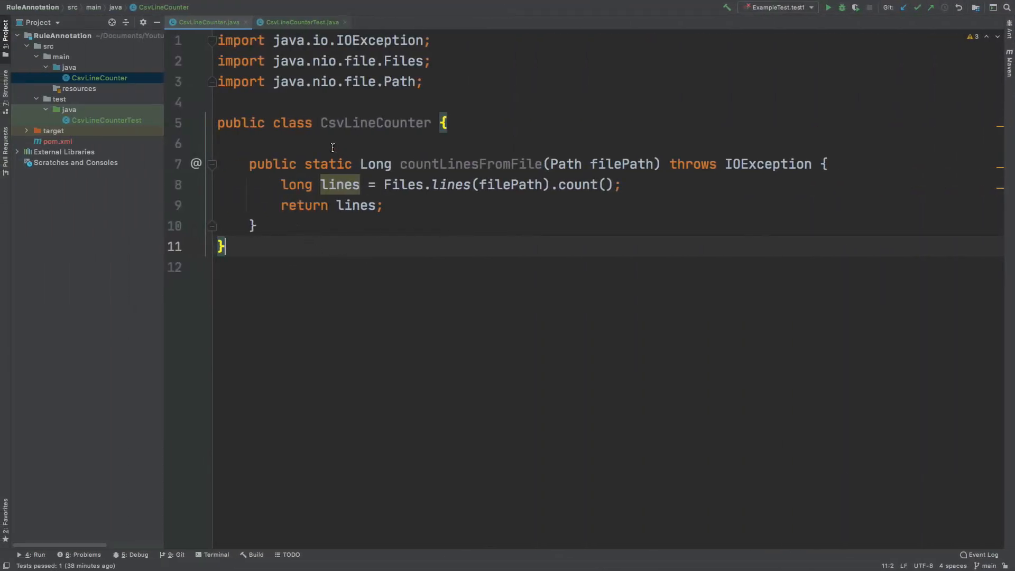
pyautogui.moveTo(441, 177)
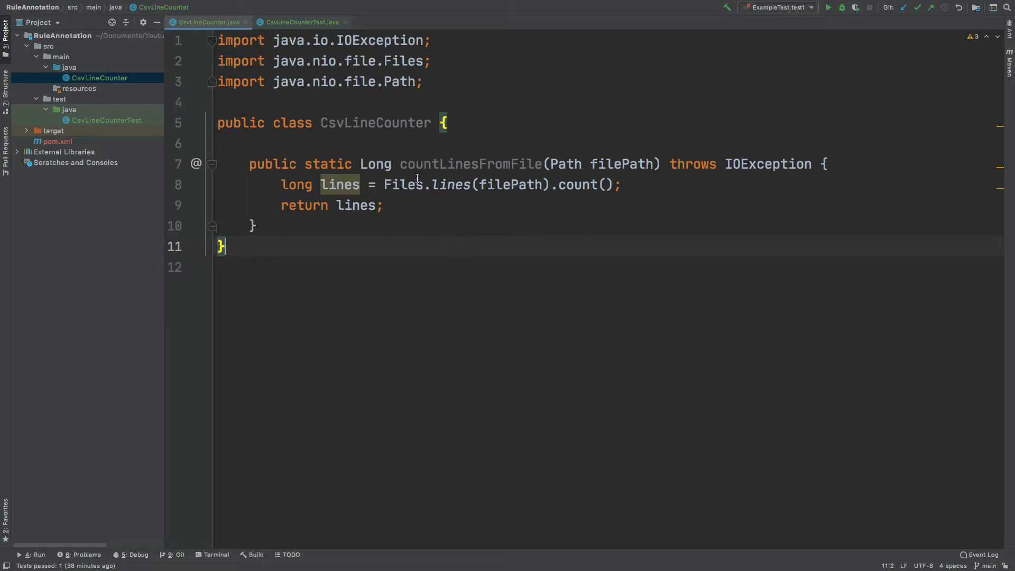
pyautogui.moveTo(548, 173)
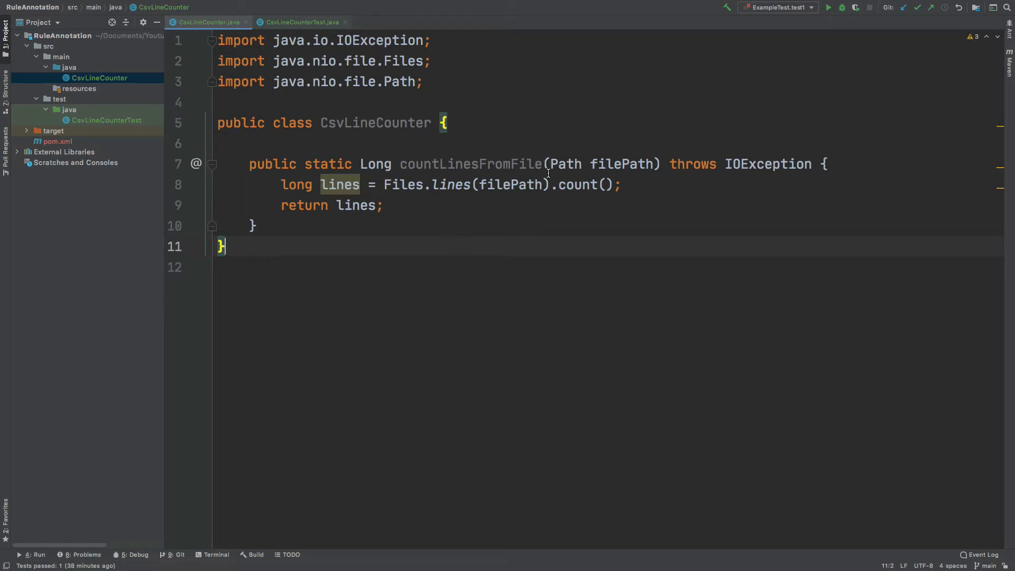
pyautogui.moveTo(379, 243)
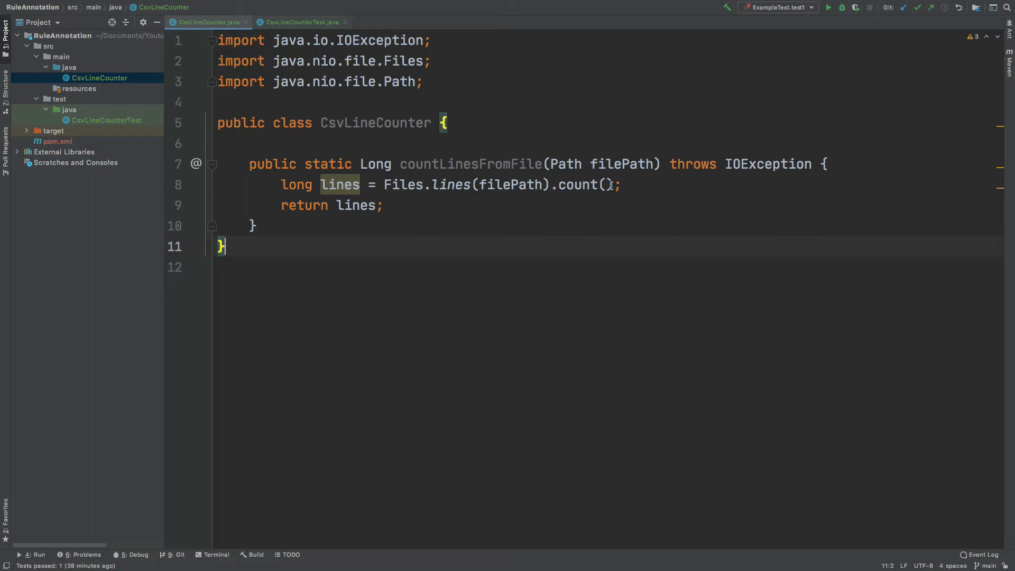
pyautogui.moveTo(371, 205)
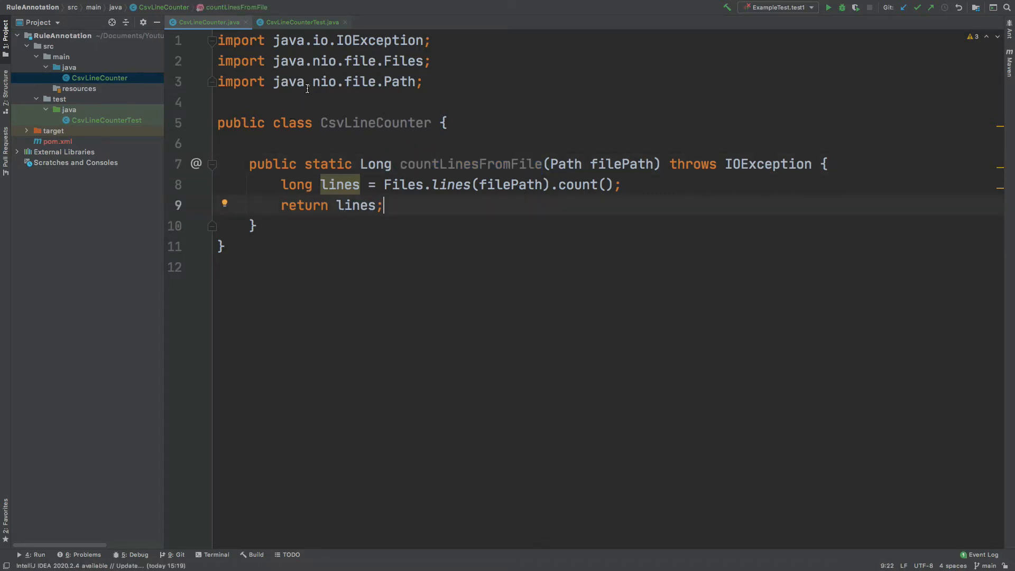
# In CsvLineCounterTest, add a countLines test writing csvData to test.csv and asserting 3 actualLines
pyautogui.click(303, 22)
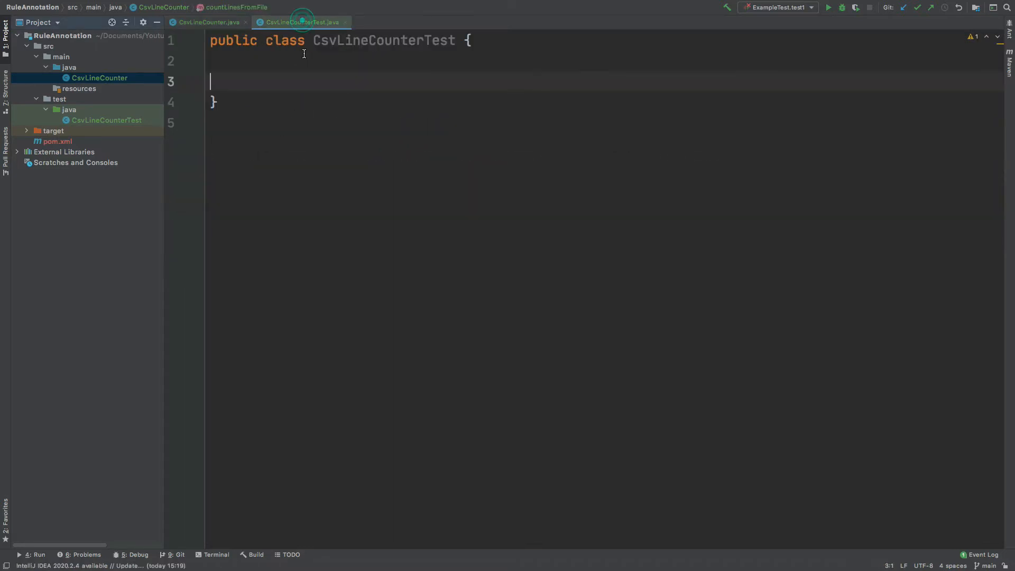
pyautogui.press('Enter')
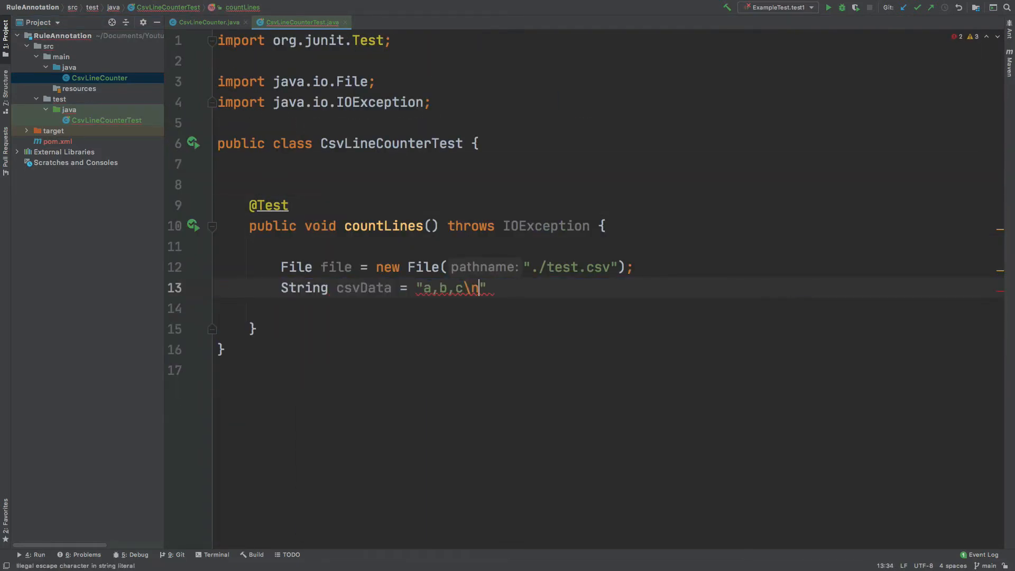
pyautogui.write('bw.write(csvData);')
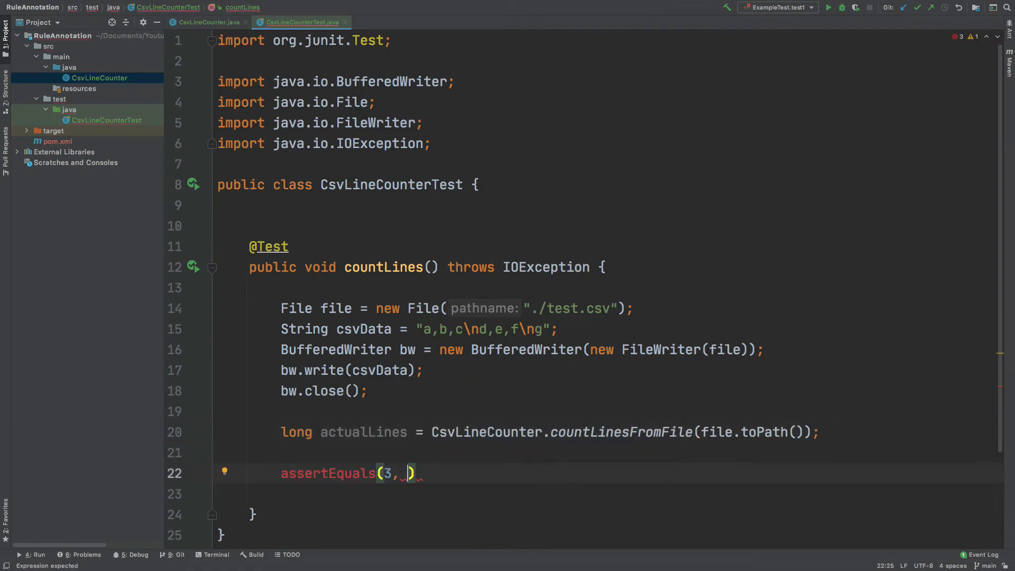
pyautogui.write('actualLines')
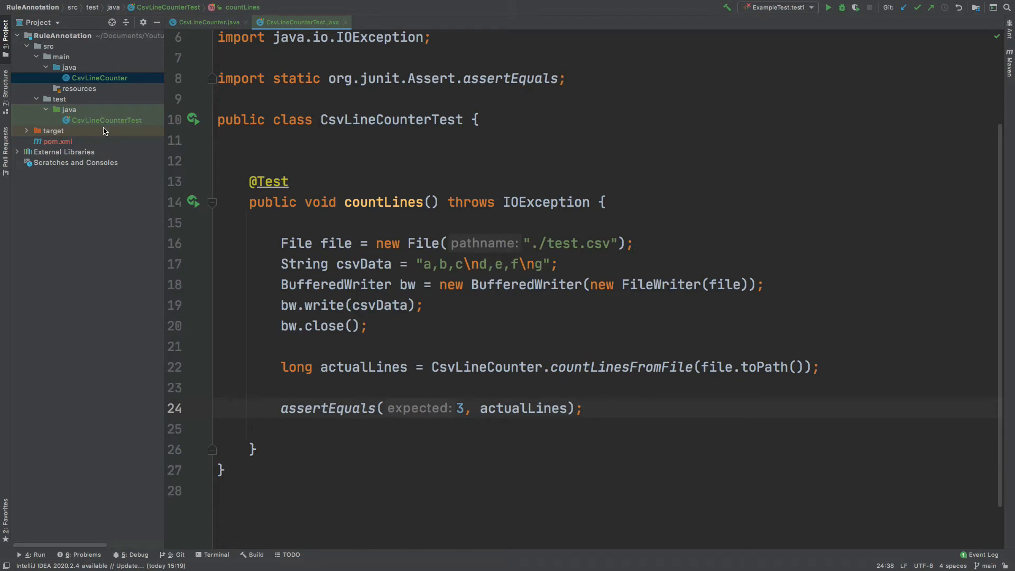
pyautogui.moveTo(542, 243); pyautogui.dragTo(608, 243)
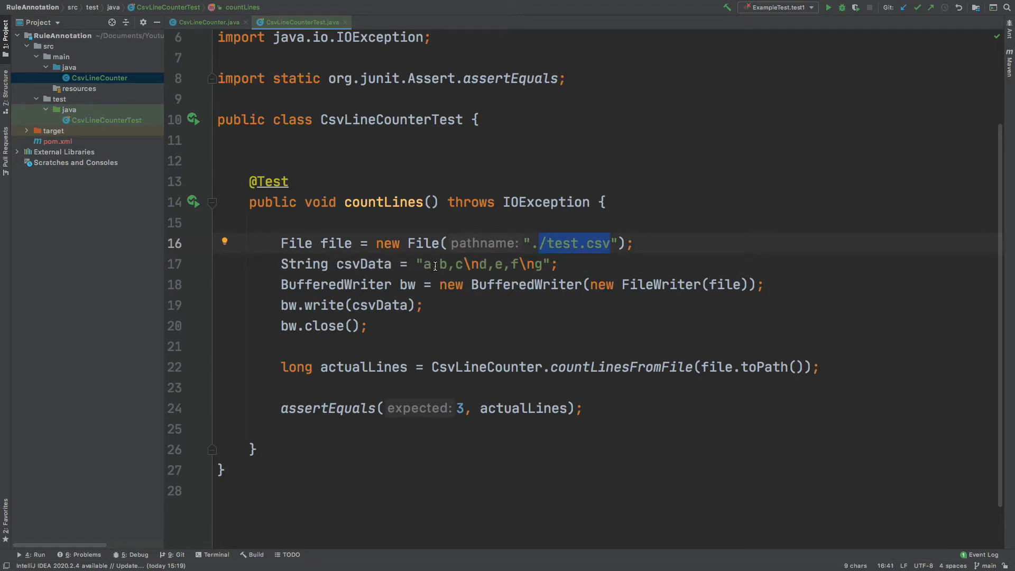
pyautogui.moveTo(457, 264)
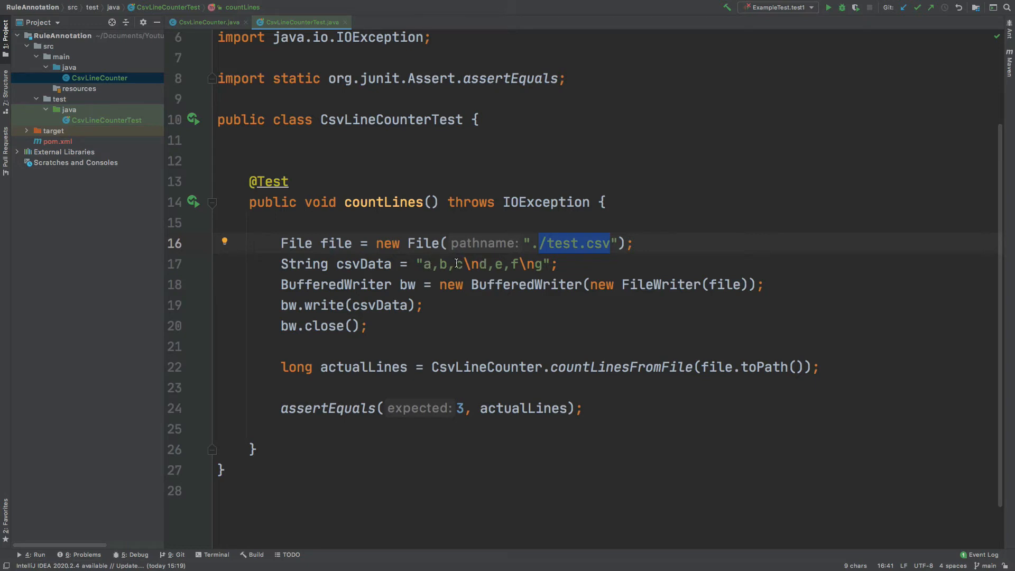
pyautogui.moveTo(513, 259)
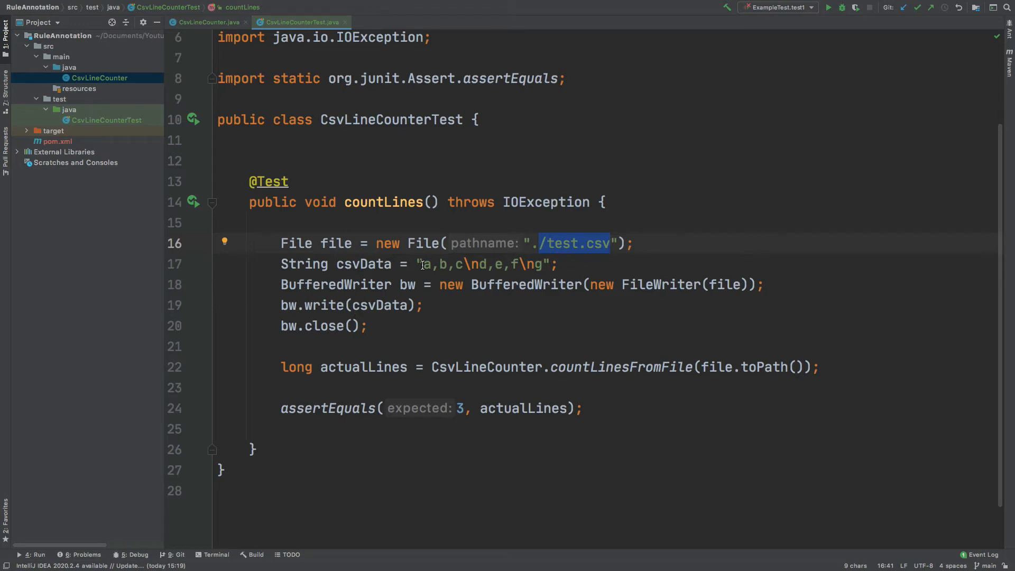
pyautogui.moveTo(563, 249)
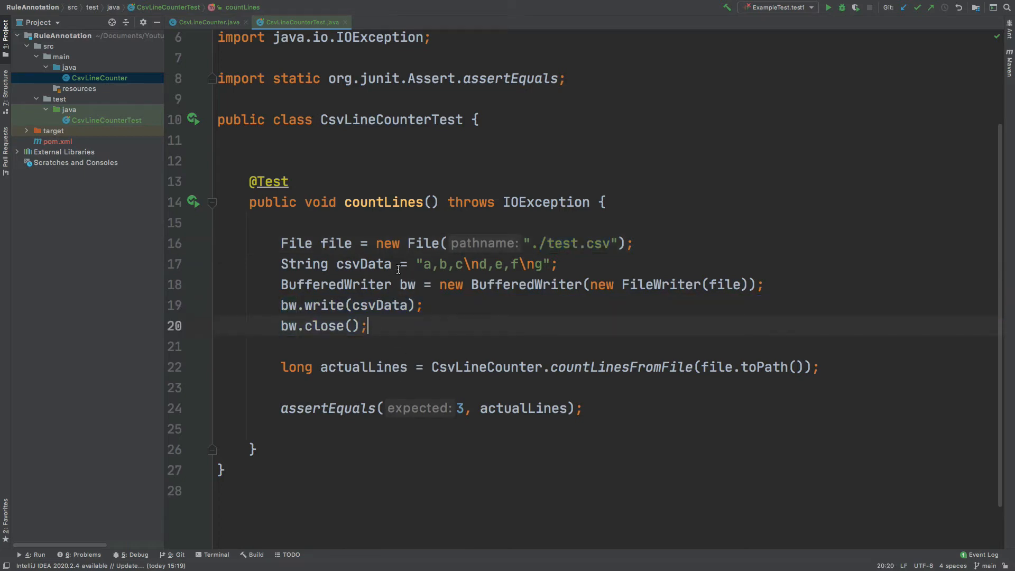
pyautogui.moveTo(382, 374)
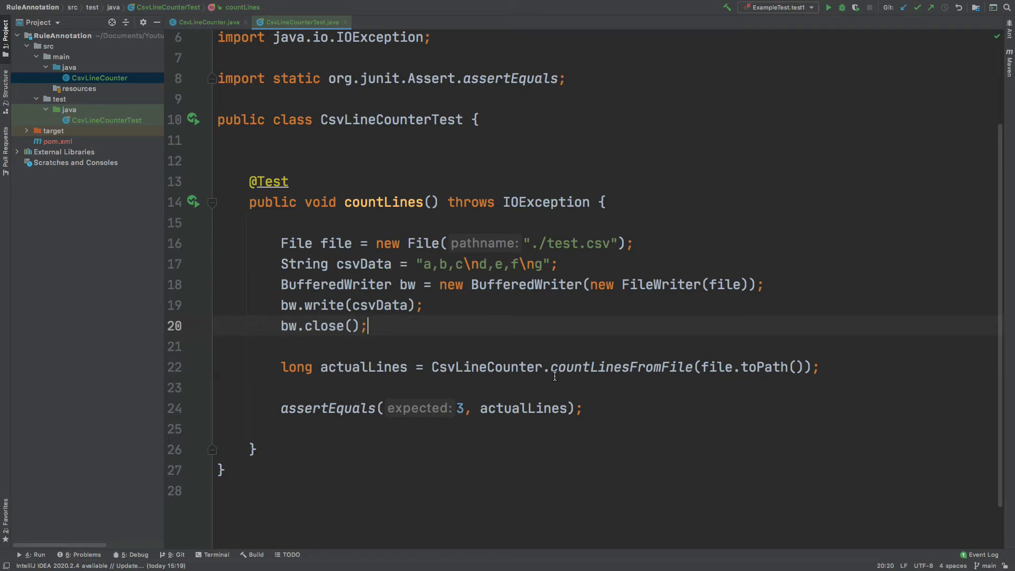
pyautogui.moveTo(764, 368)
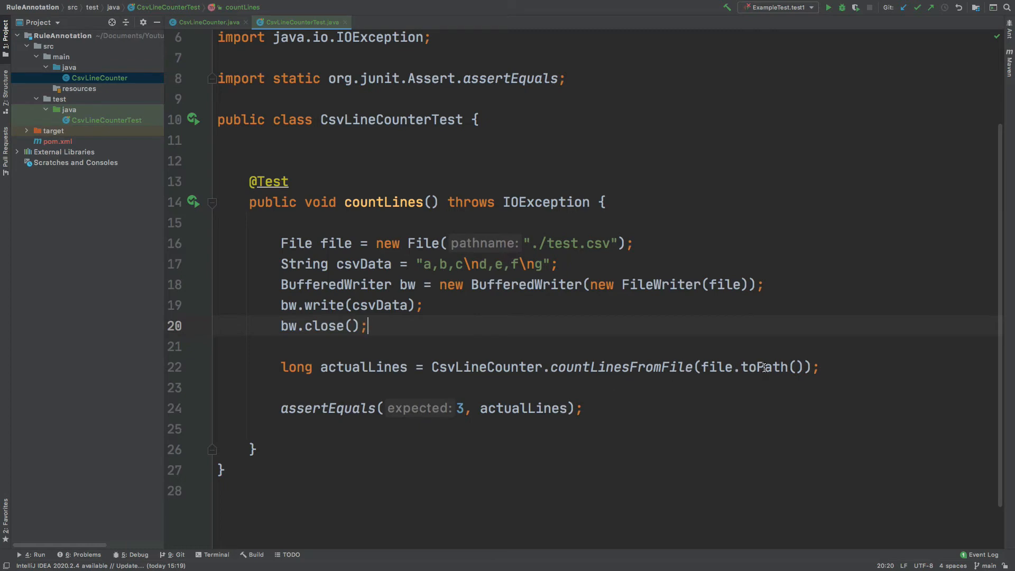
pyautogui.moveTo(323, 393)
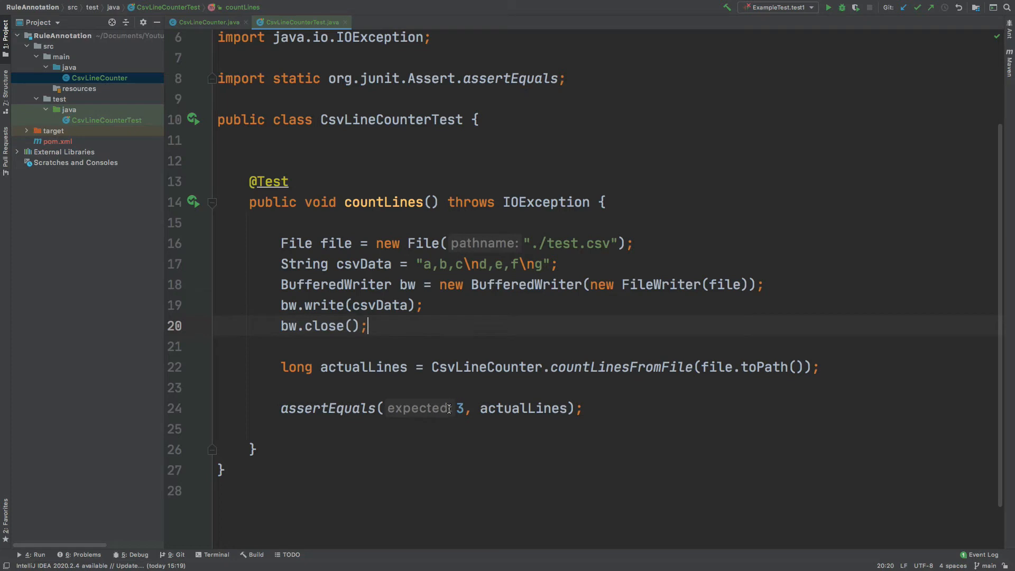
pyautogui.moveTo(492, 408)
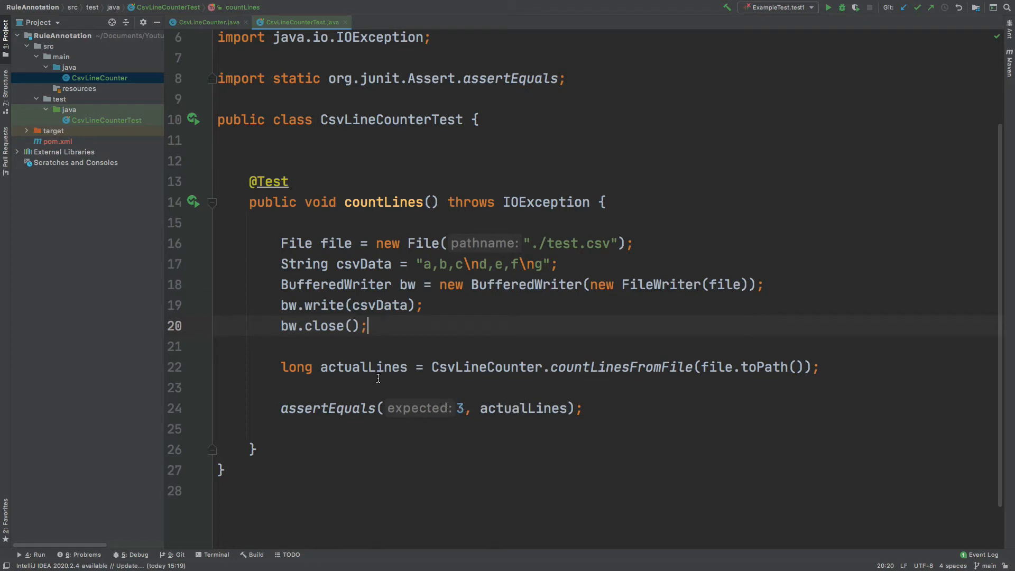
pyautogui.moveTo(460, 370)
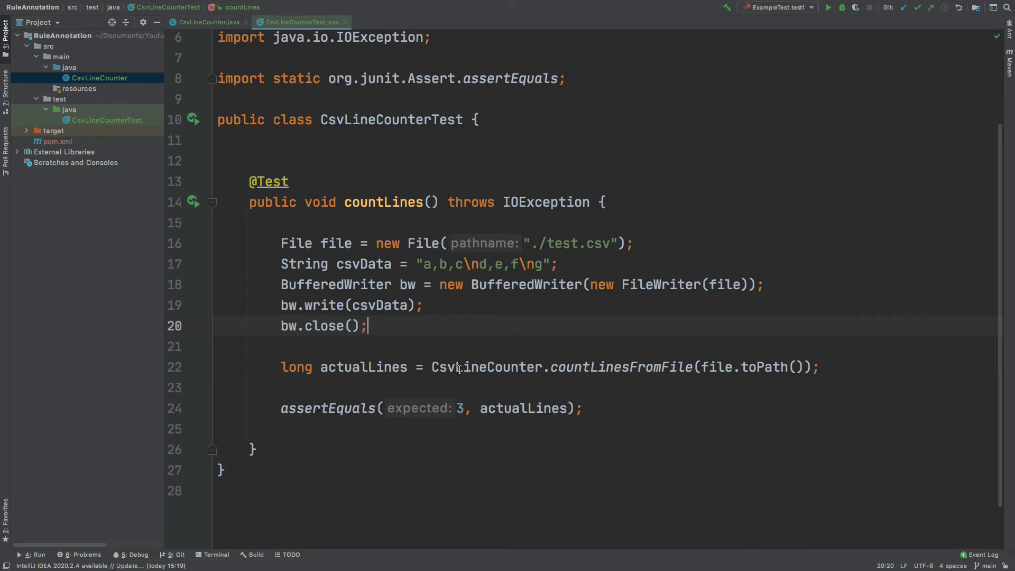
pyautogui.moveTo(447, 371)
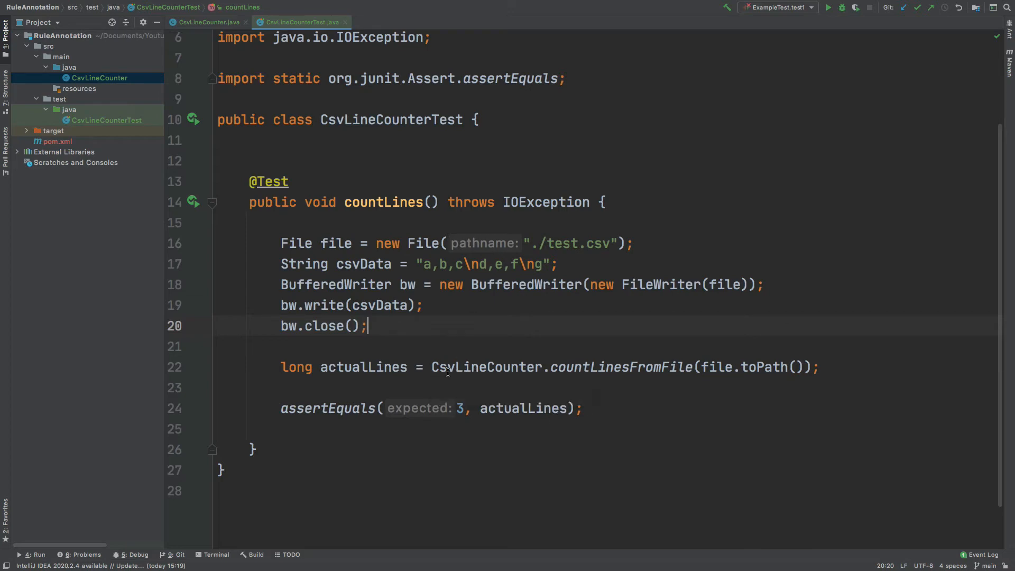
pyautogui.moveTo(197, 214)
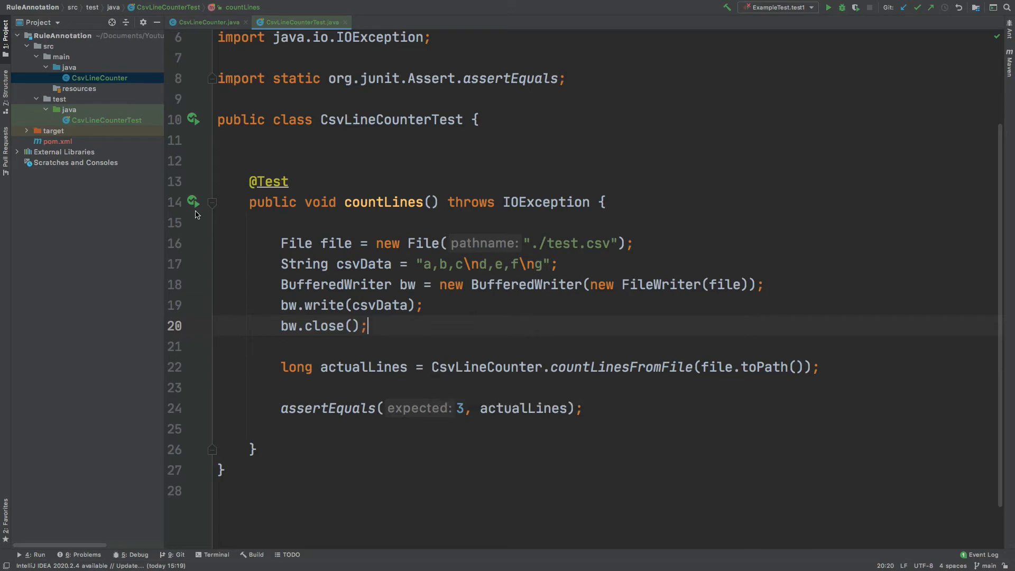
# Run countLines to a pass and open the generated three-line test.csv
pyautogui.click(828, 7)
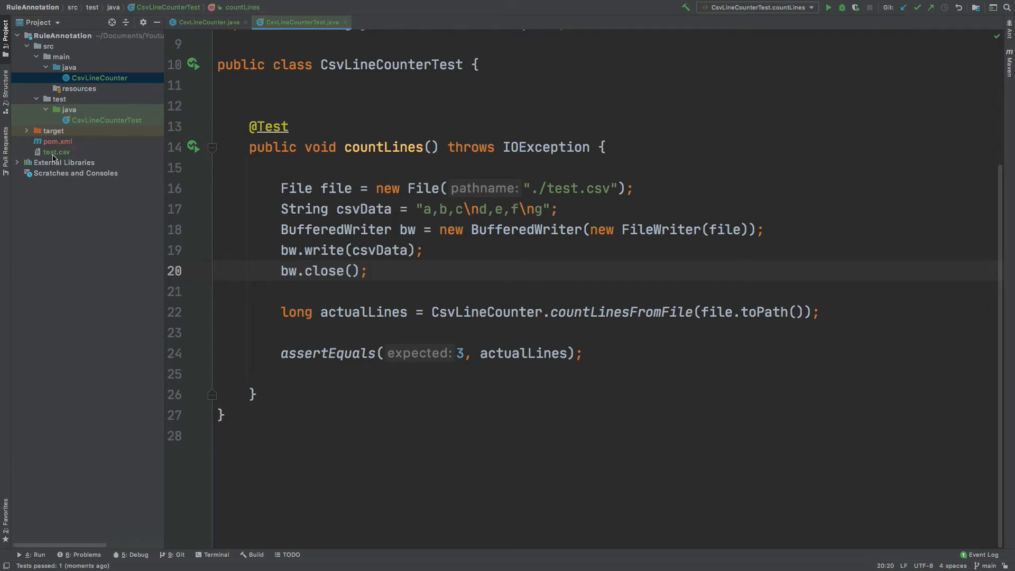
pyautogui.moveTo(60, 154)
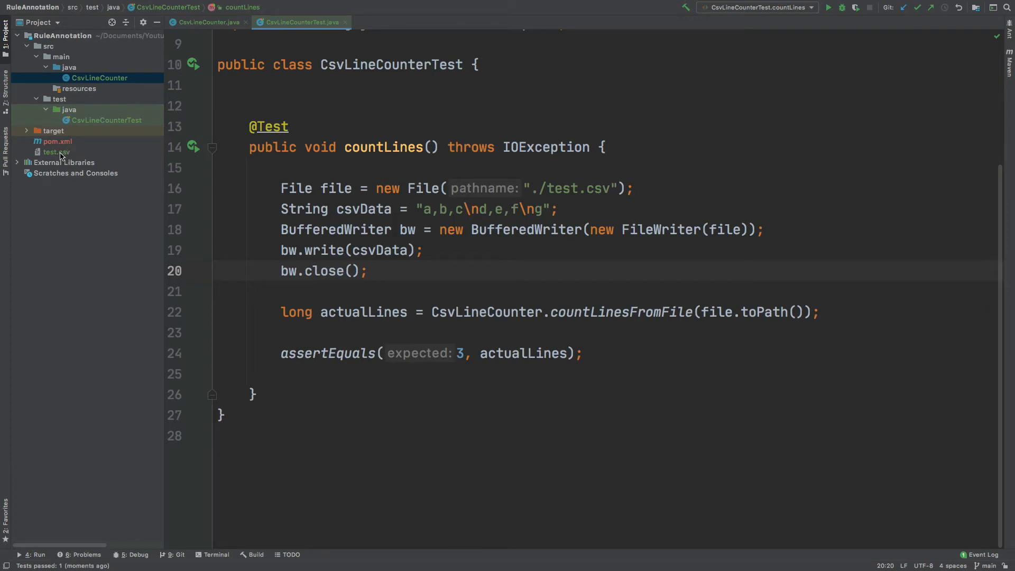
pyautogui.doubleClick(49, 152)
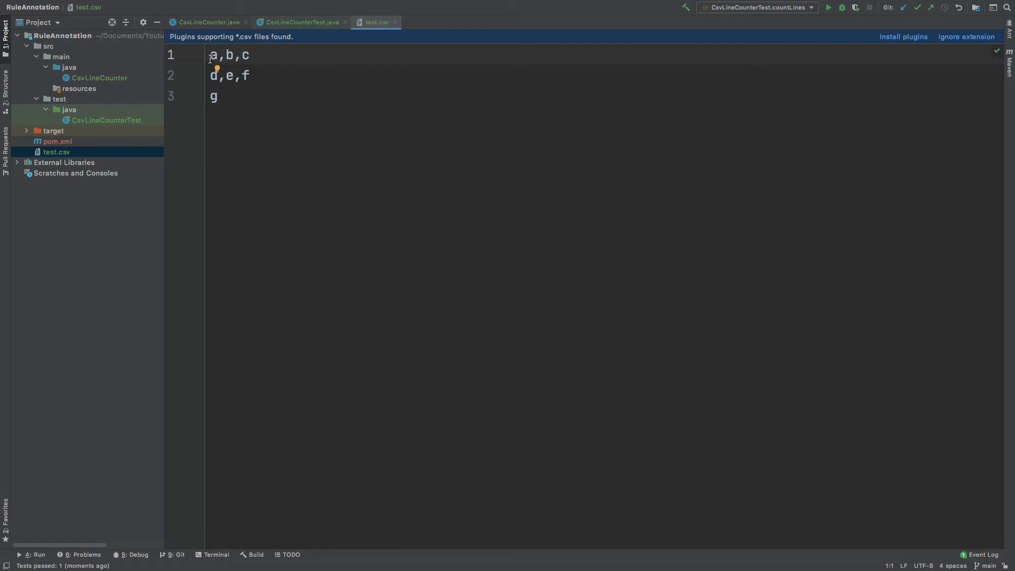
pyautogui.moveTo(295, 143)
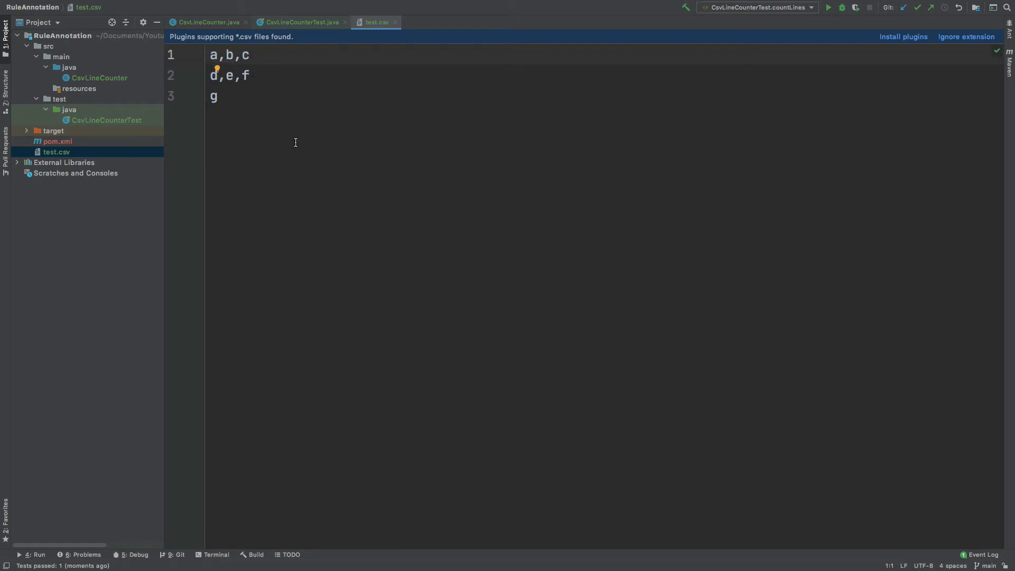
pyautogui.moveTo(398, 24)
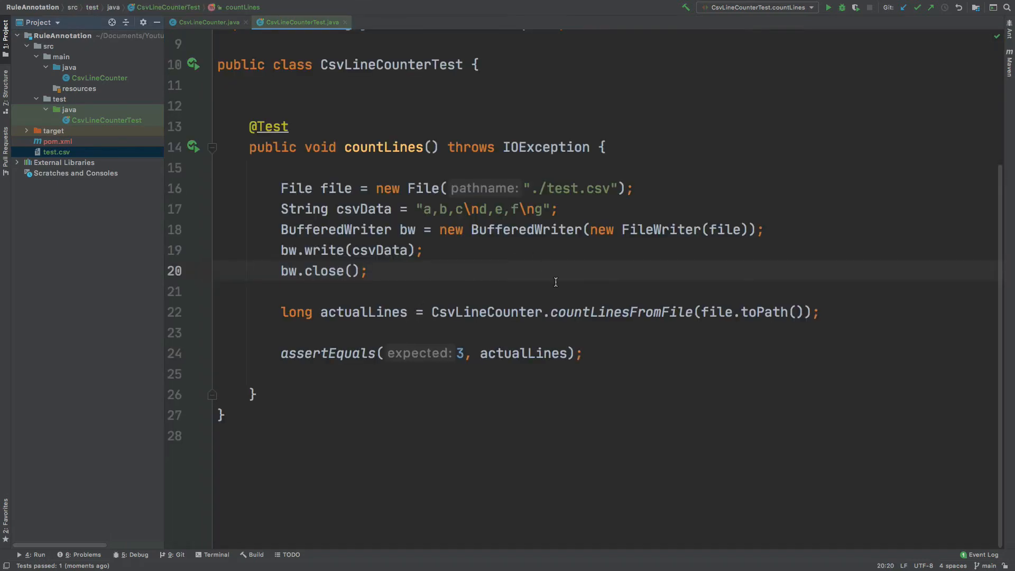
# Wrap countLines in try/finally that deletes test.csv, and begin deleting the leftover test.csv
pyautogui.click(49, 152)
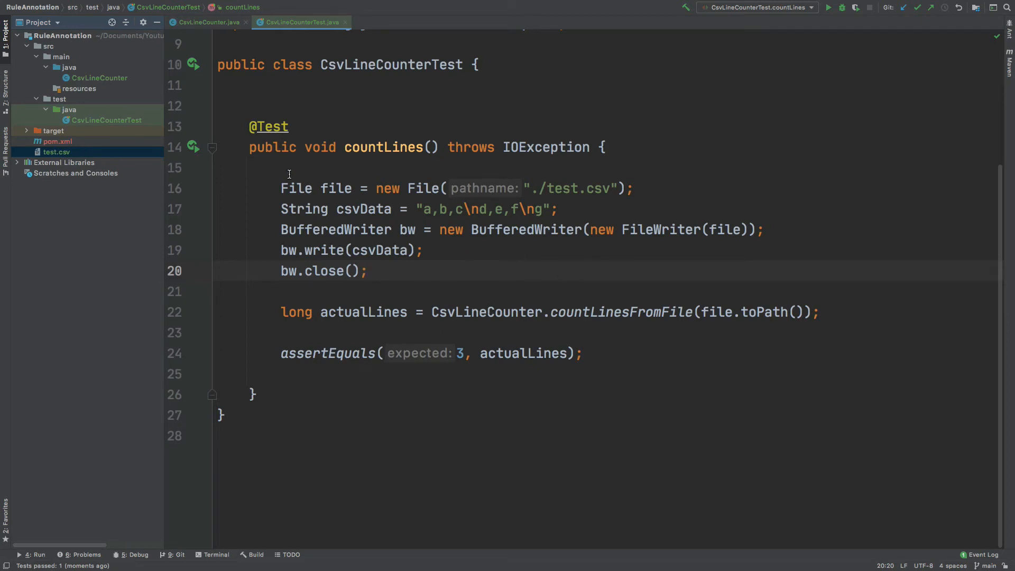
pyautogui.moveTo(408, 297)
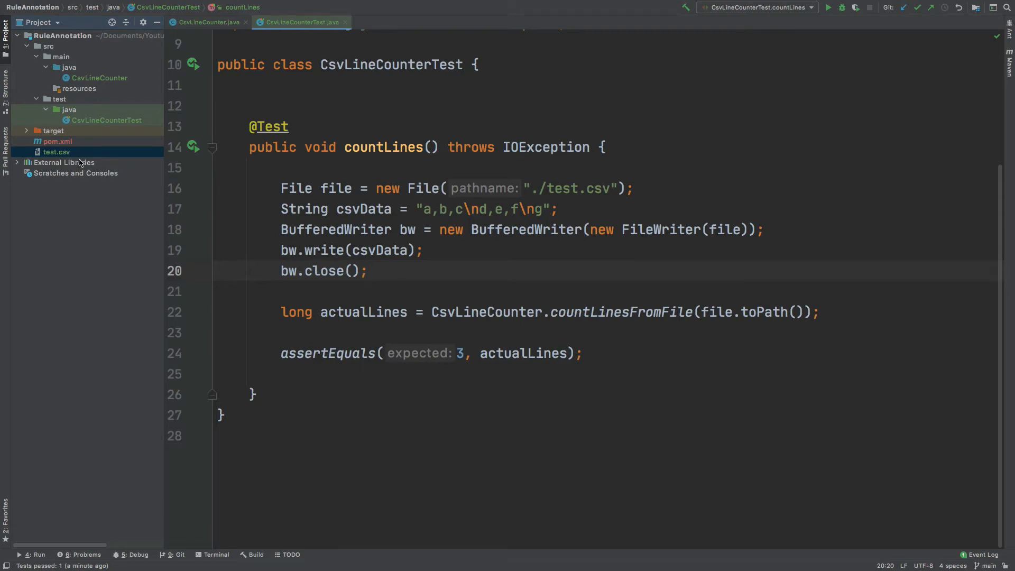
pyautogui.moveTo(548, 261)
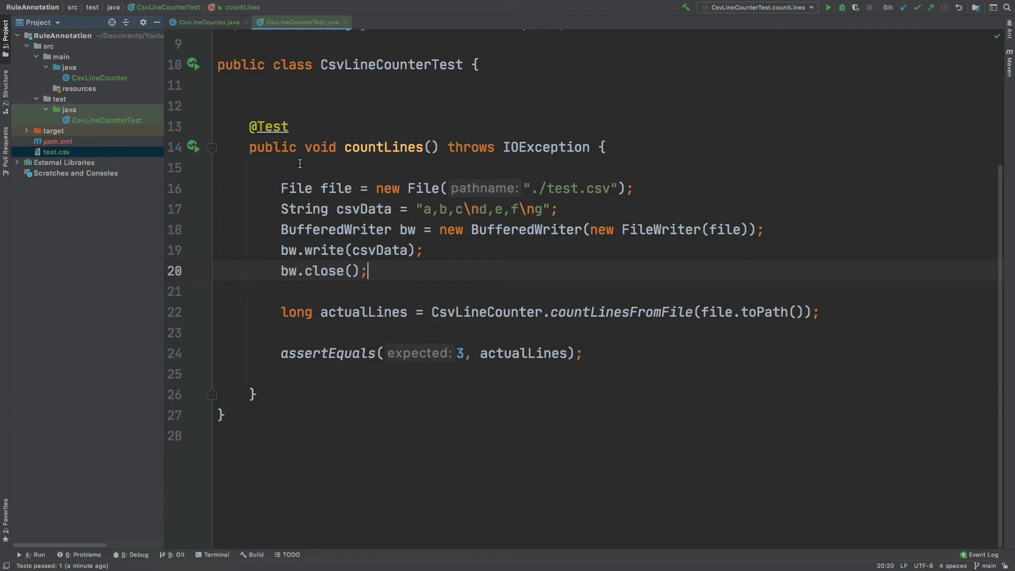
pyautogui.moveTo(323, 354)
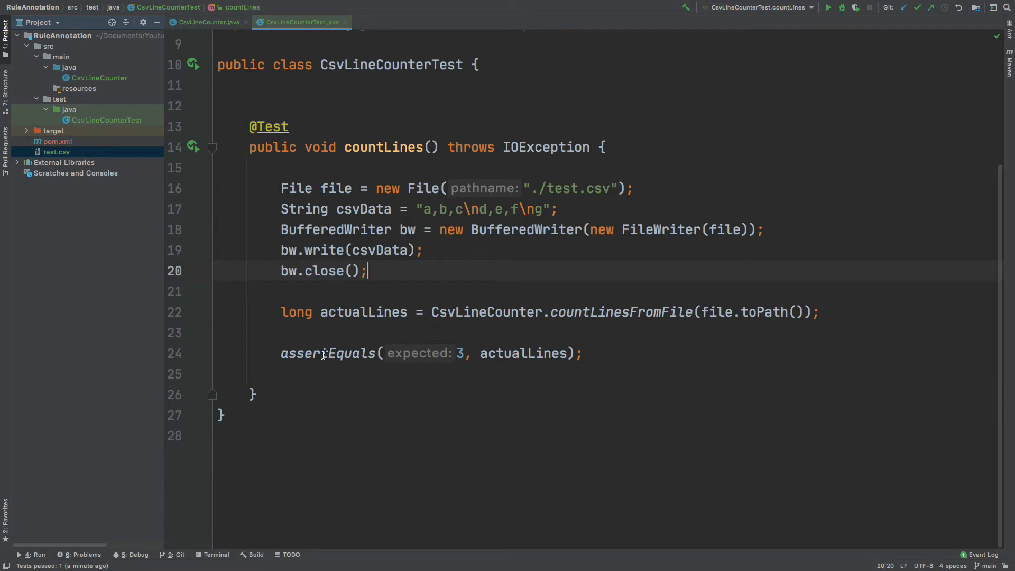
pyautogui.moveTo(550, 337)
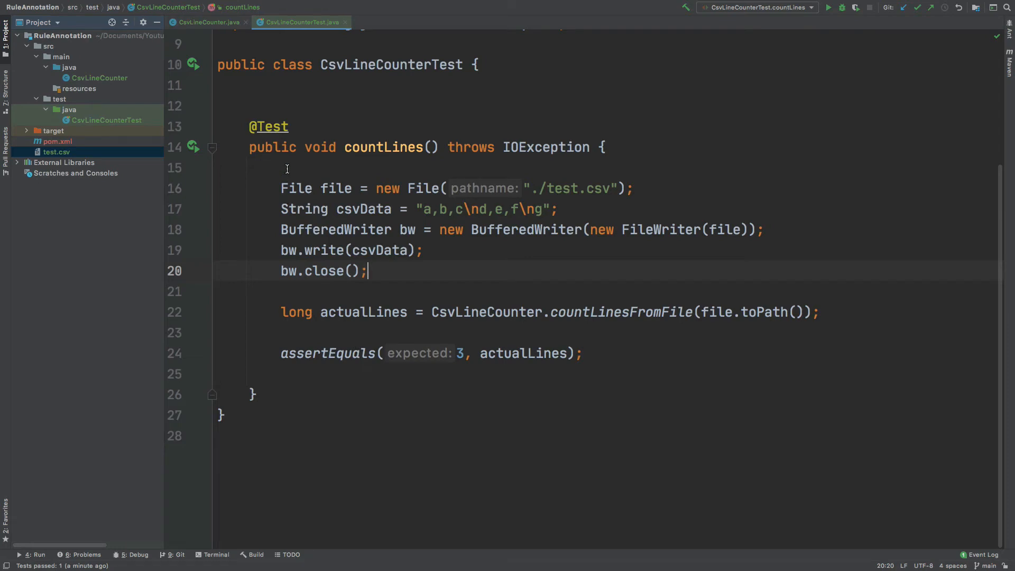
pyautogui.write('try {')
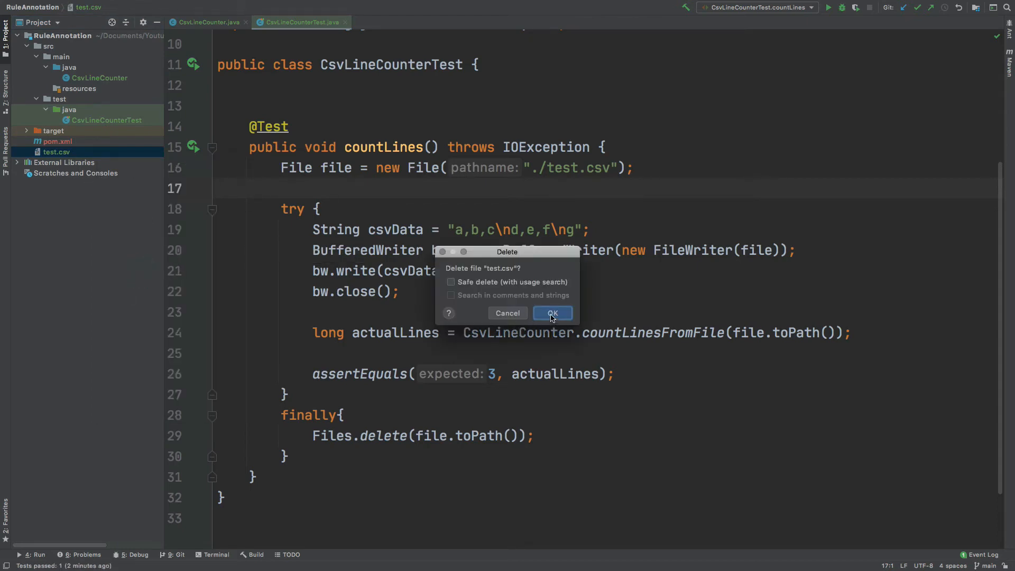
# Delete test.csv, rerun countLines to a pass, then expect 2 so it fails with Expected 2, Actual 3
pyautogui.click(552, 313)
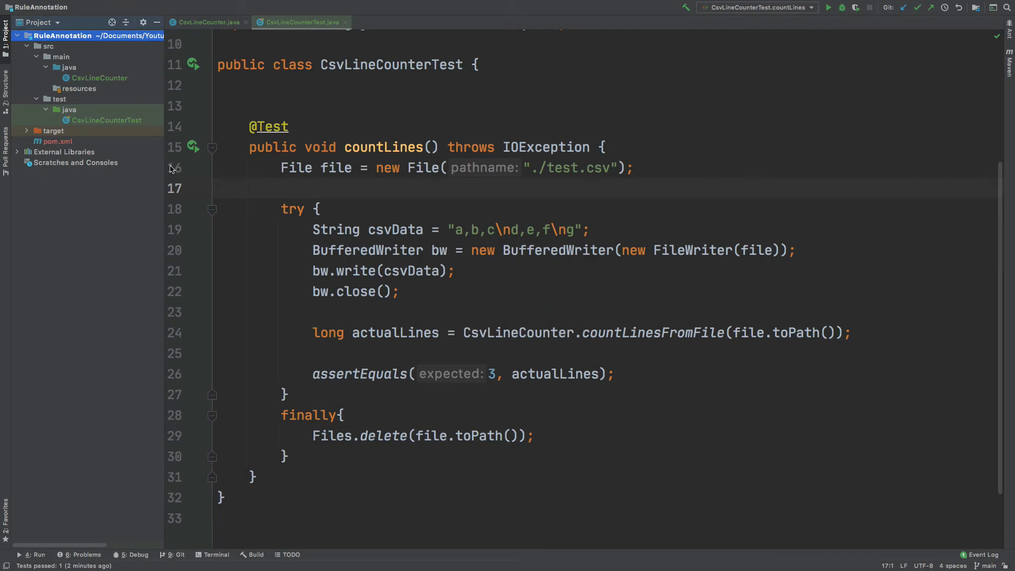
pyautogui.click(460, 332)
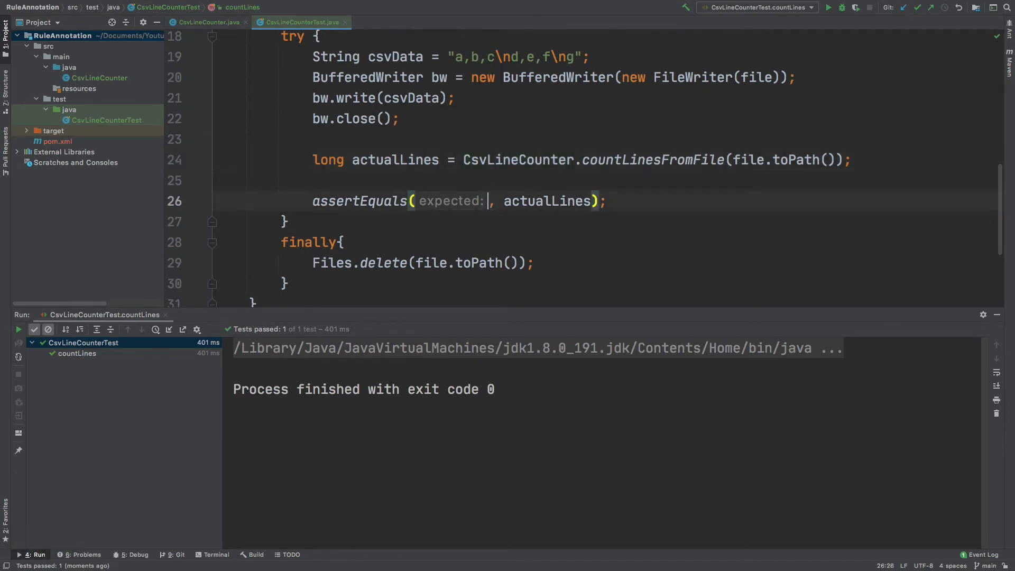
pyautogui.write('2')
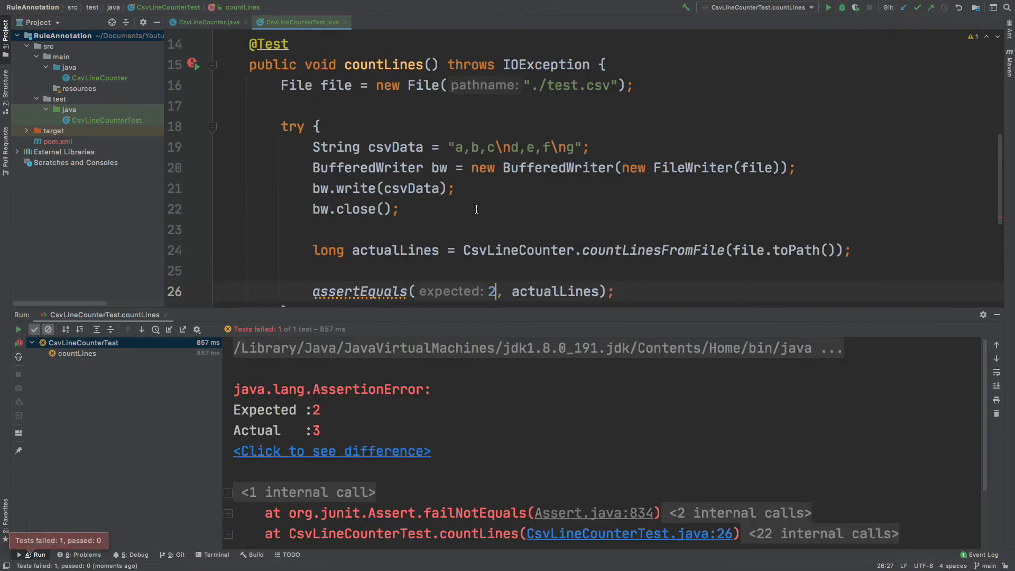
pyautogui.moveTo(61, 149)
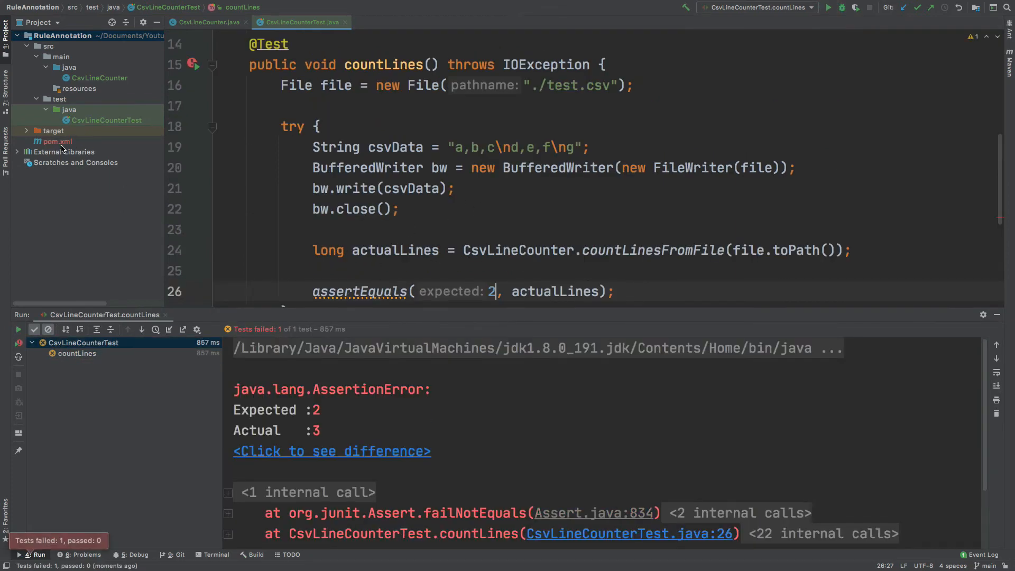
pyautogui.scroll(-3)
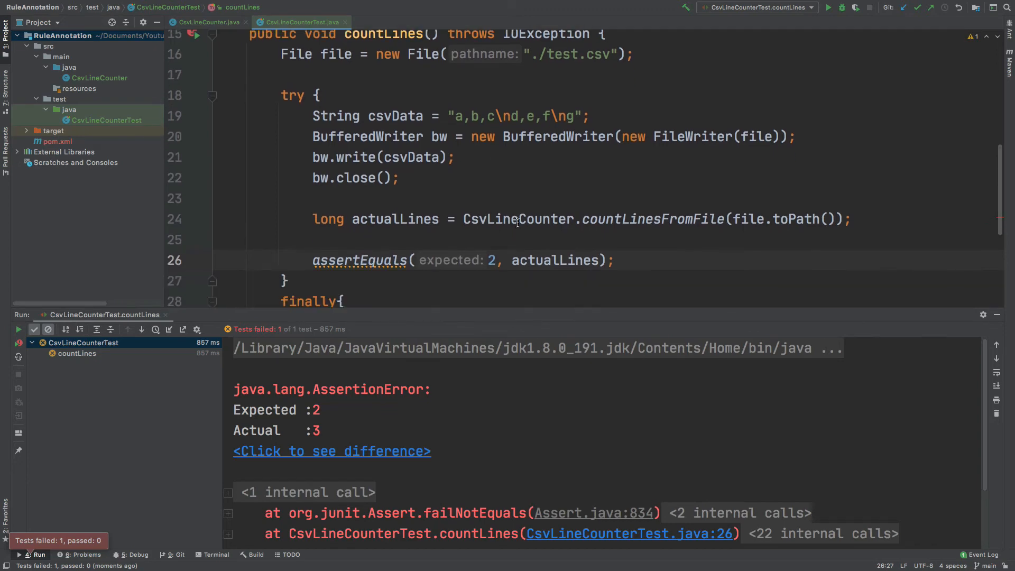
pyautogui.scroll(-3)
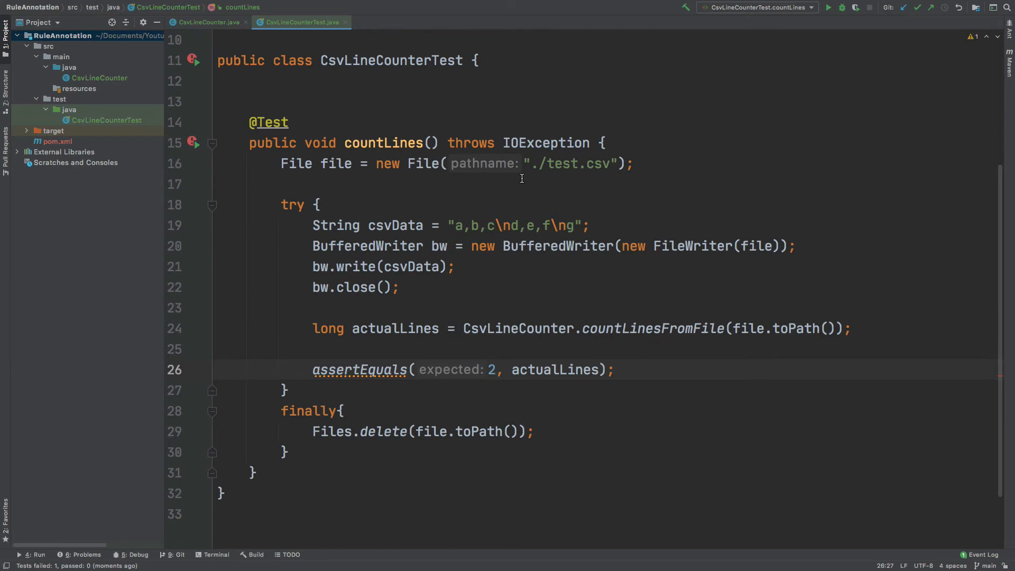
pyautogui.click(496, 369)
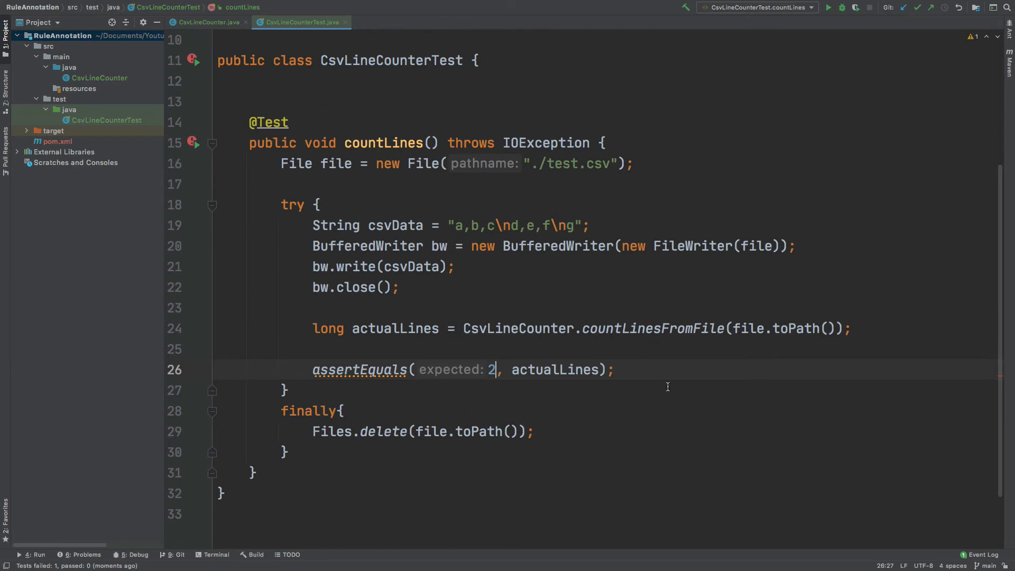
pyautogui.moveTo(410, 221)
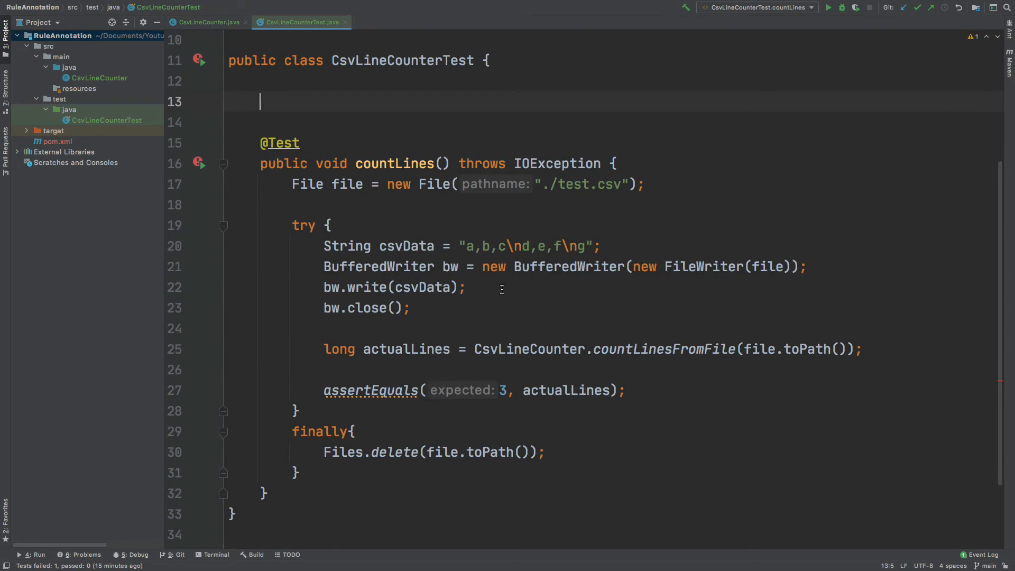
pyautogui.write('@Rule')
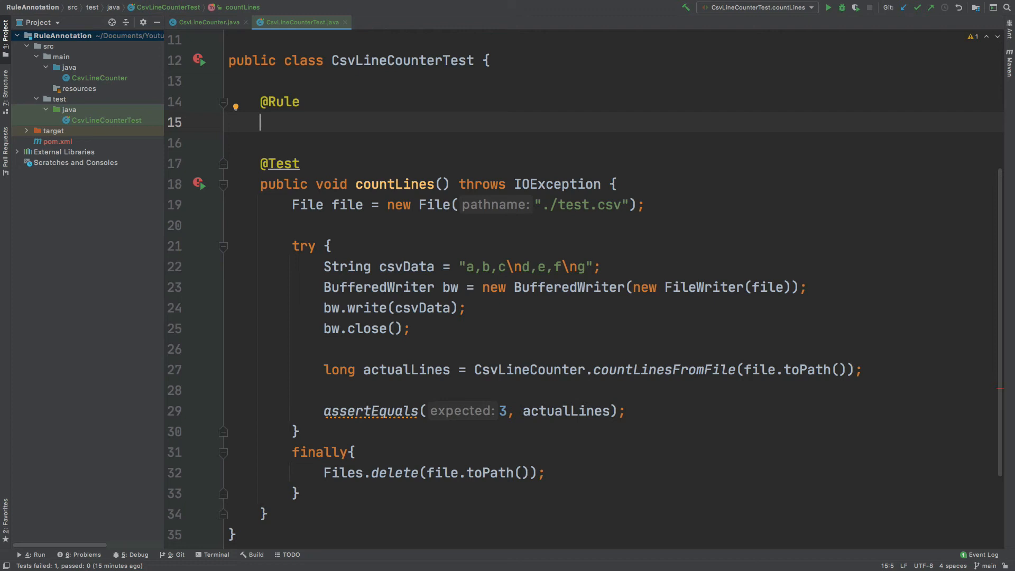
pyautogui.write('public')
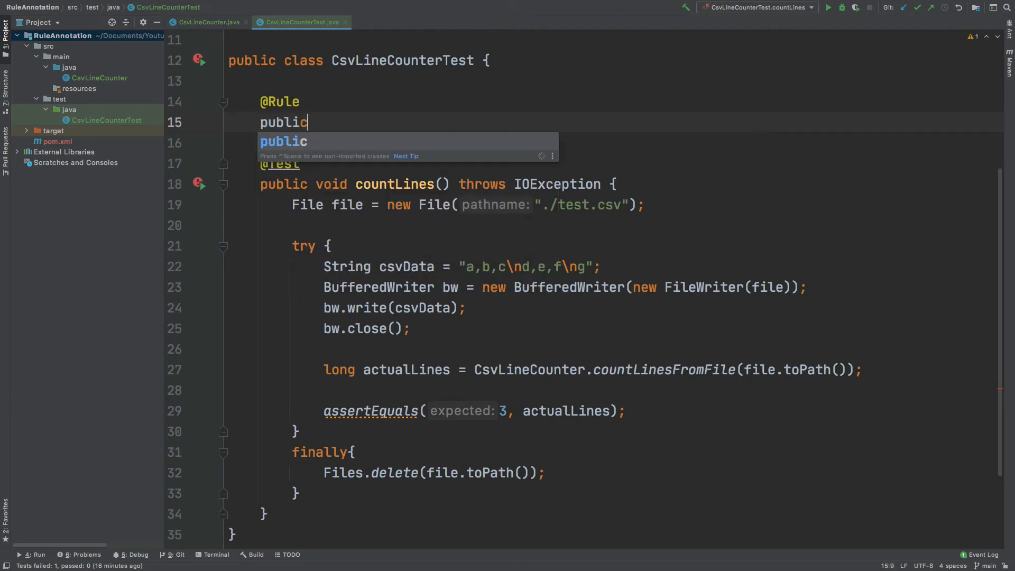
pyautogui.write('TemporaryFolder temporaryFolder = new')
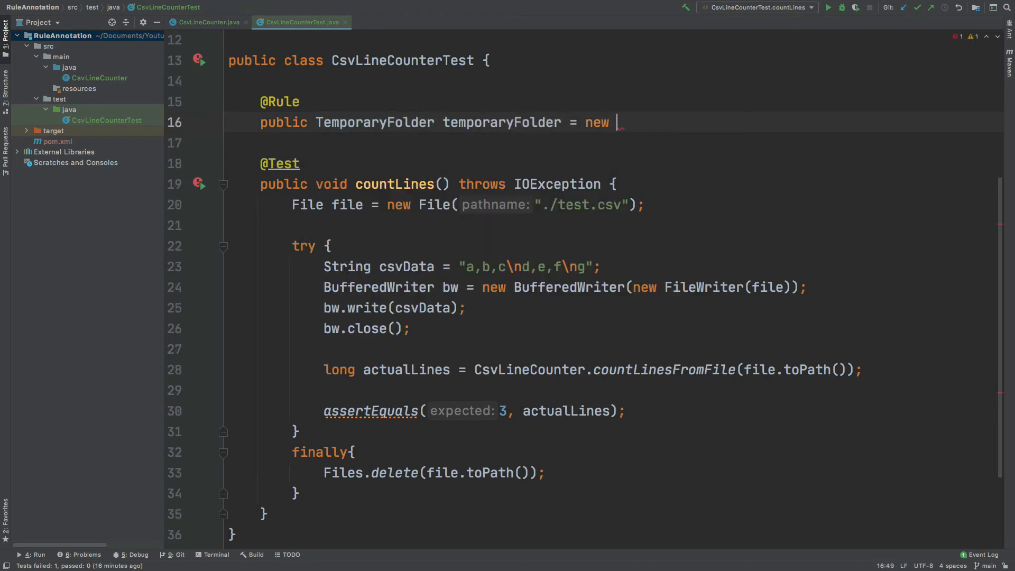
pyautogui.write('TemporaryFolder();')
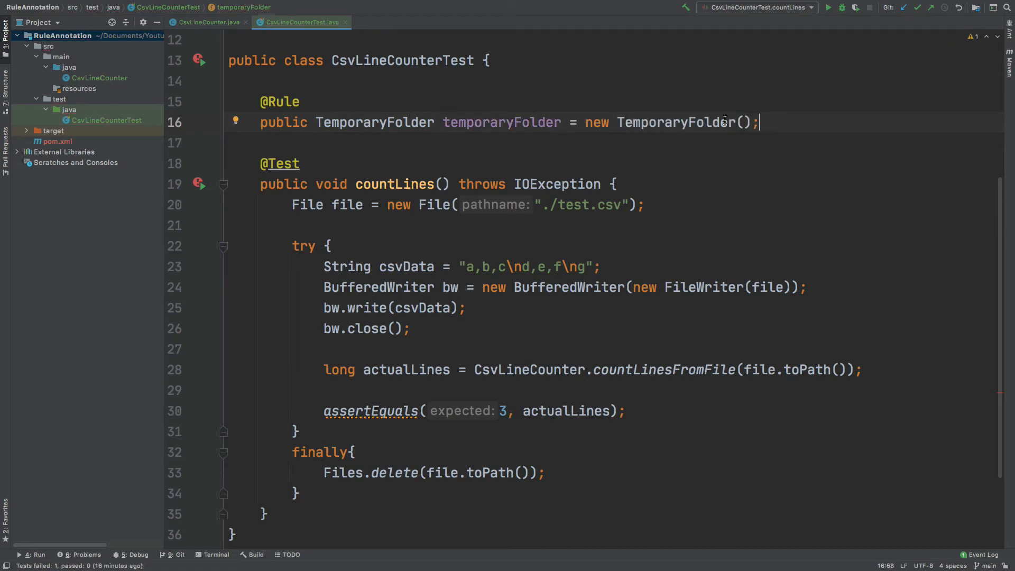
pyautogui.doubleClick(374, 122)
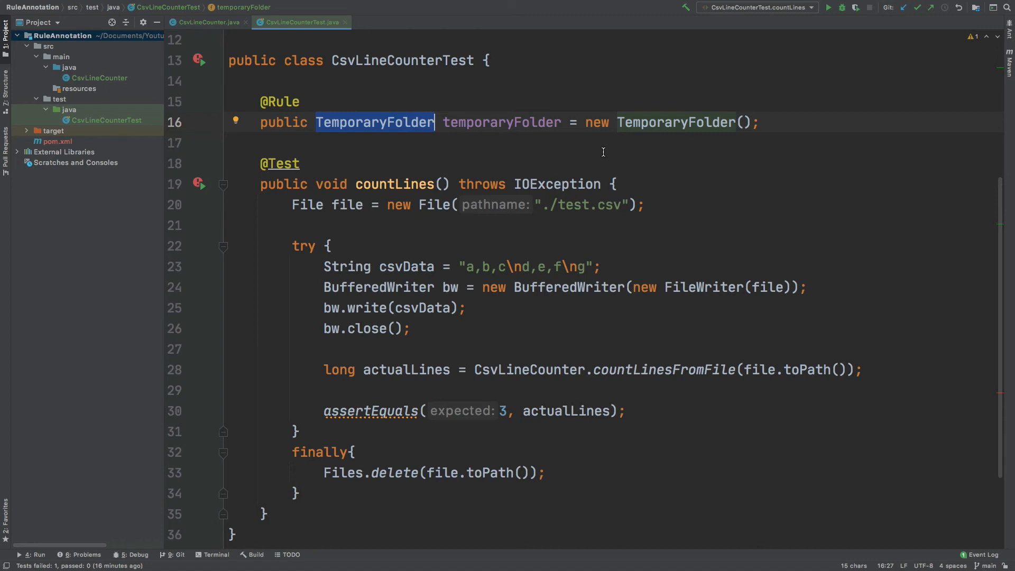
pyautogui.moveTo(713, 215)
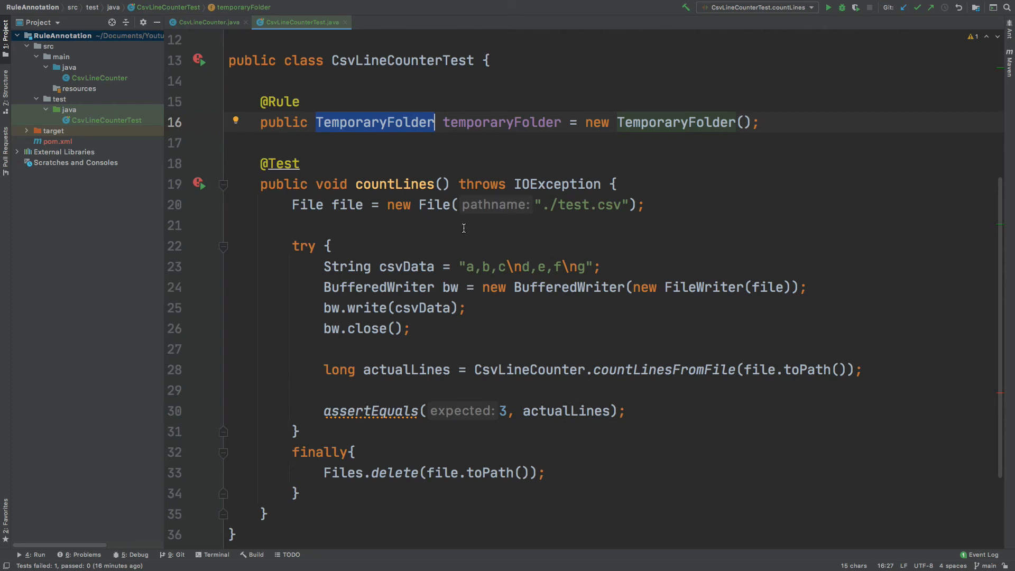
pyautogui.moveTo(397, 230)
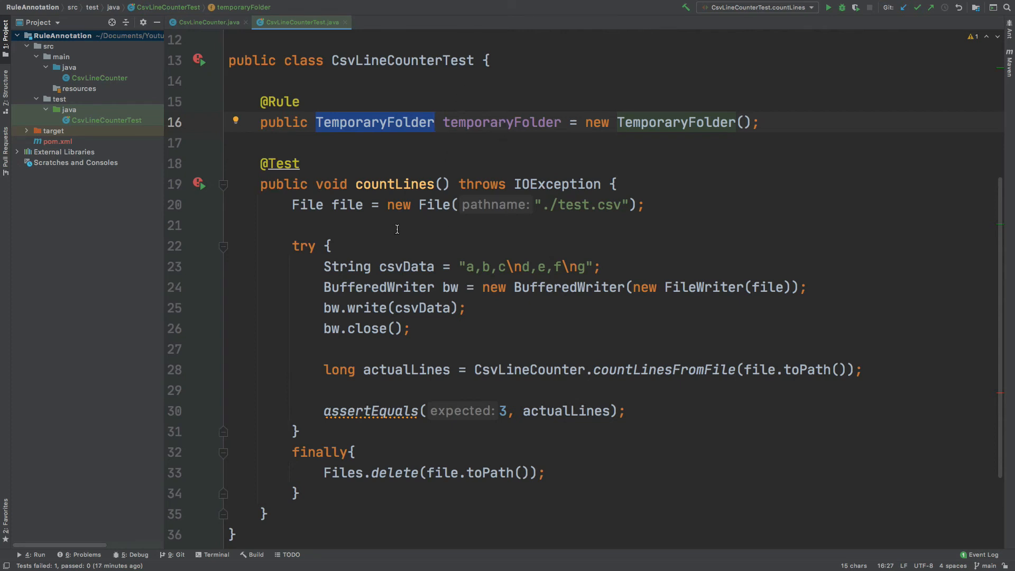
# Create test.csv with temporaryFolder.newFile, removing the try/finally block and leftover blank lines
pyautogui.moveTo(292, 452); pyautogui.dragTo(298, 496)
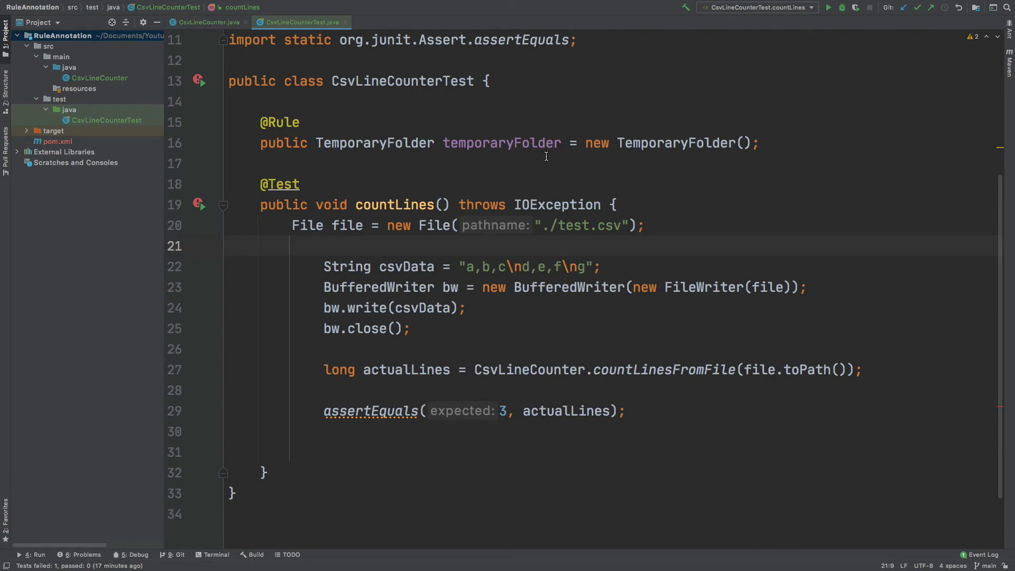
pyautogui.moveTo(544, 161)
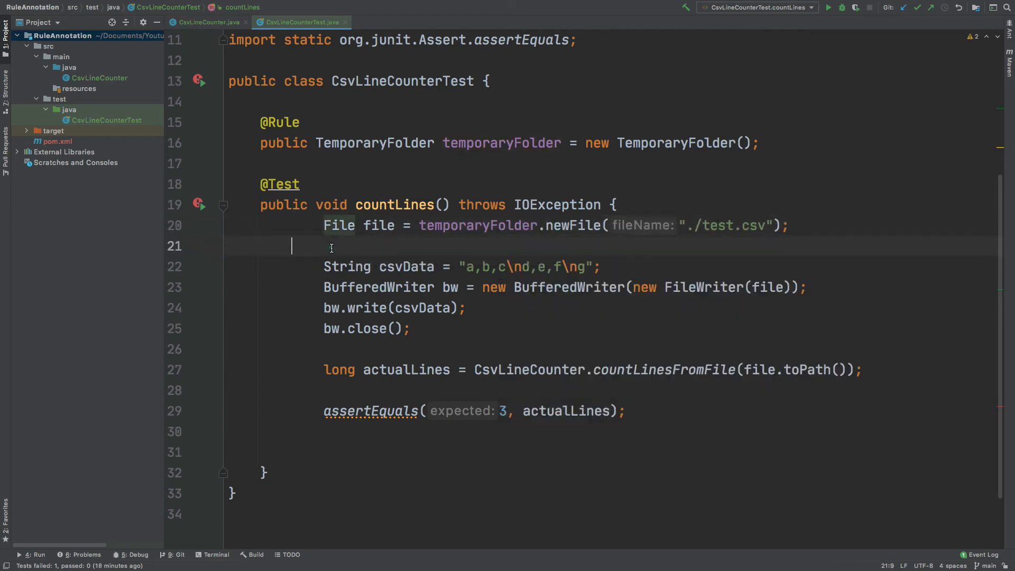
pyautogui.press('Backspace')
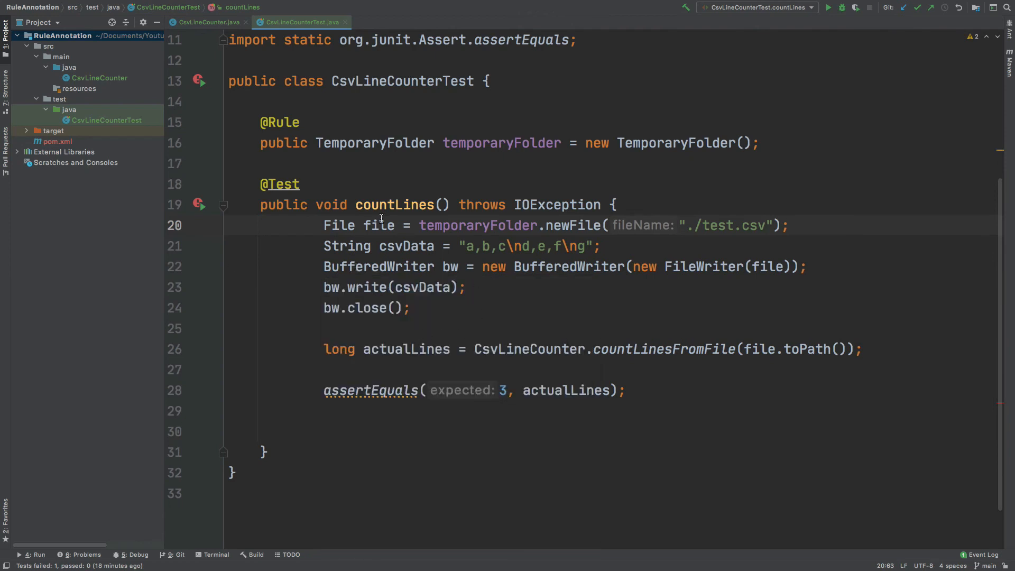
pyautogui.moveTo(482, 283)
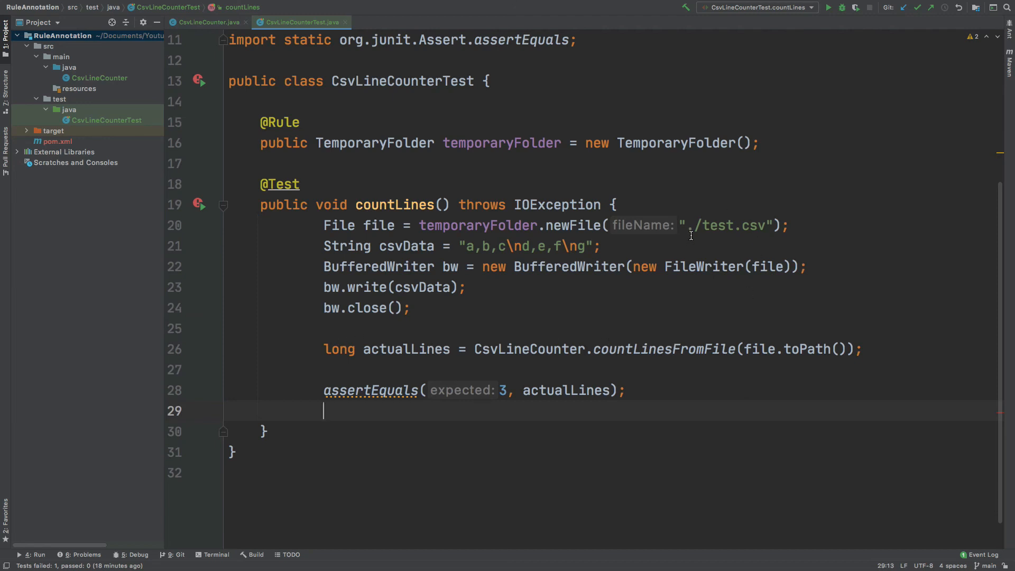
pyautogui.press('Backspace')
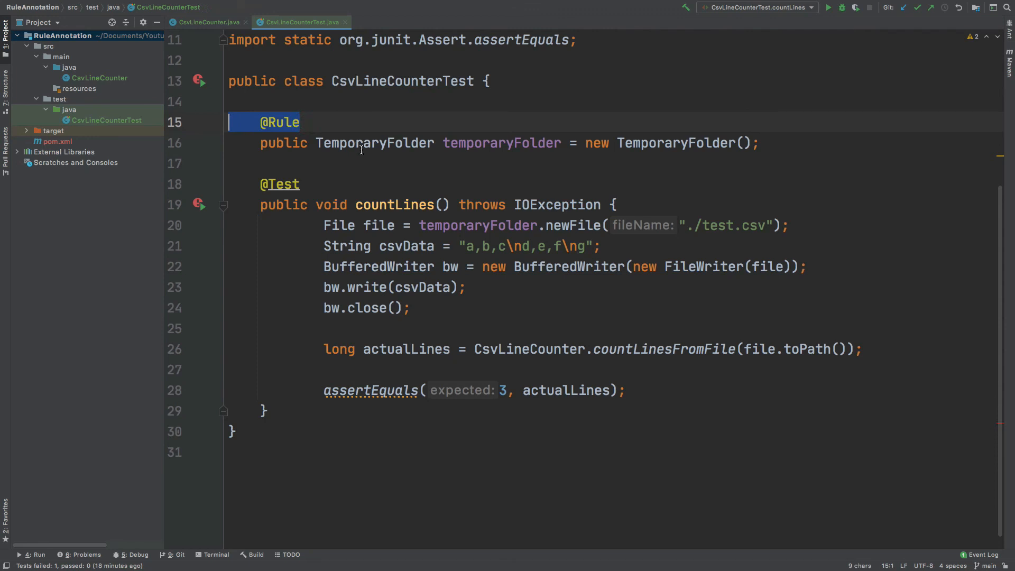
pyautogui.doubleClick(374, 143)
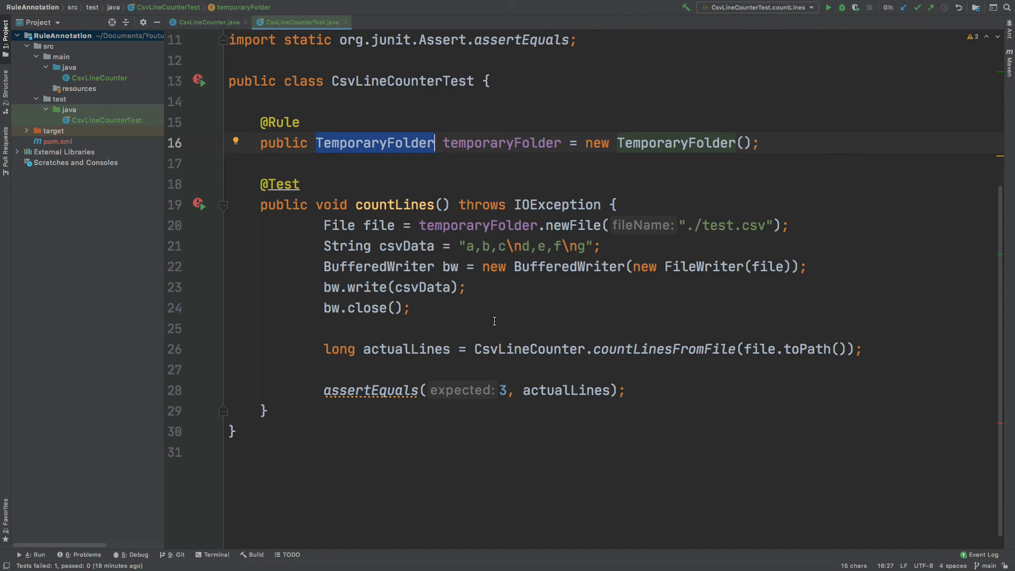
pyautogui.moveTo(489, 295)
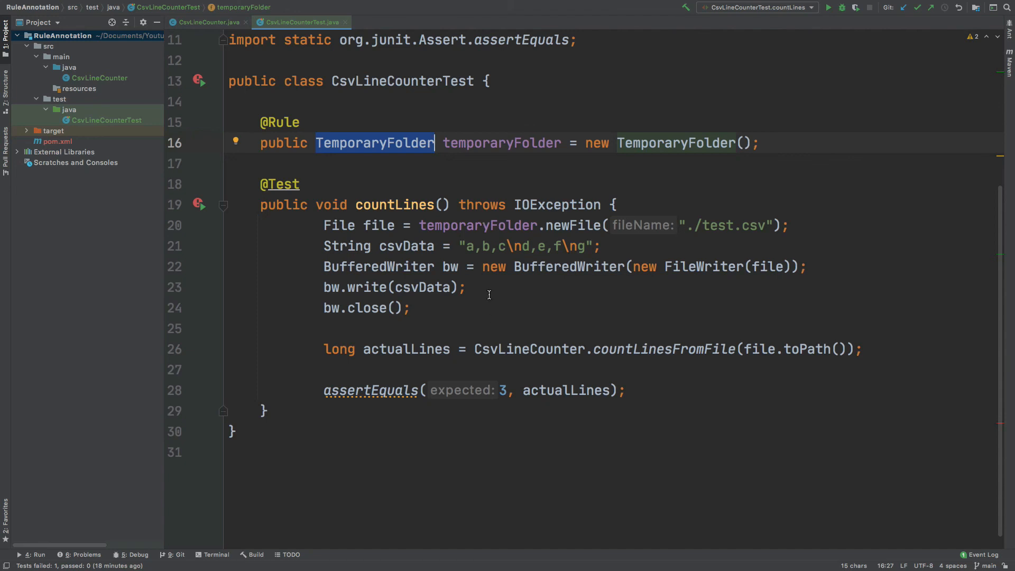
pyautogui.moveTo(473, 328)
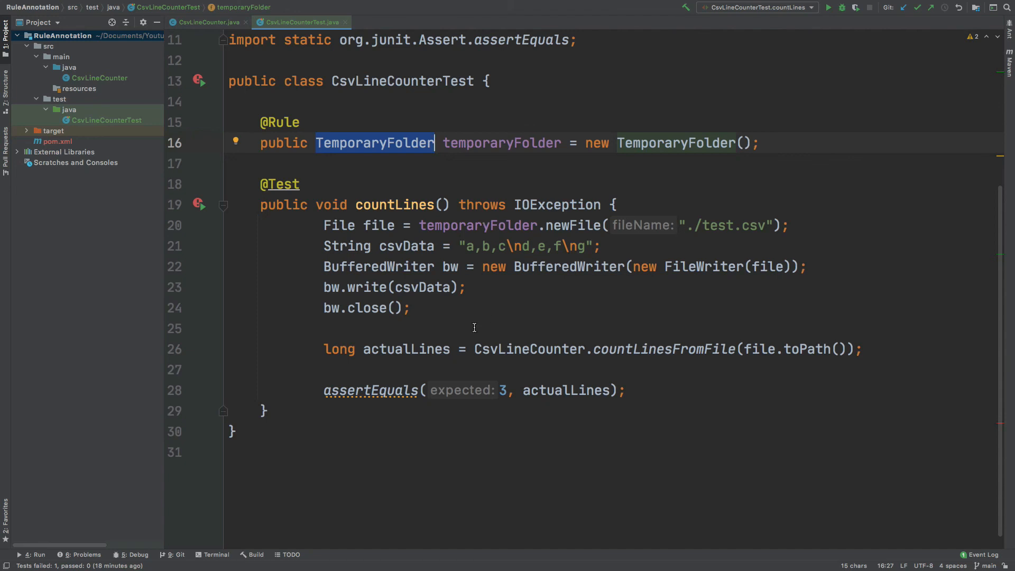
pyautogui.moveTo(524, 304)
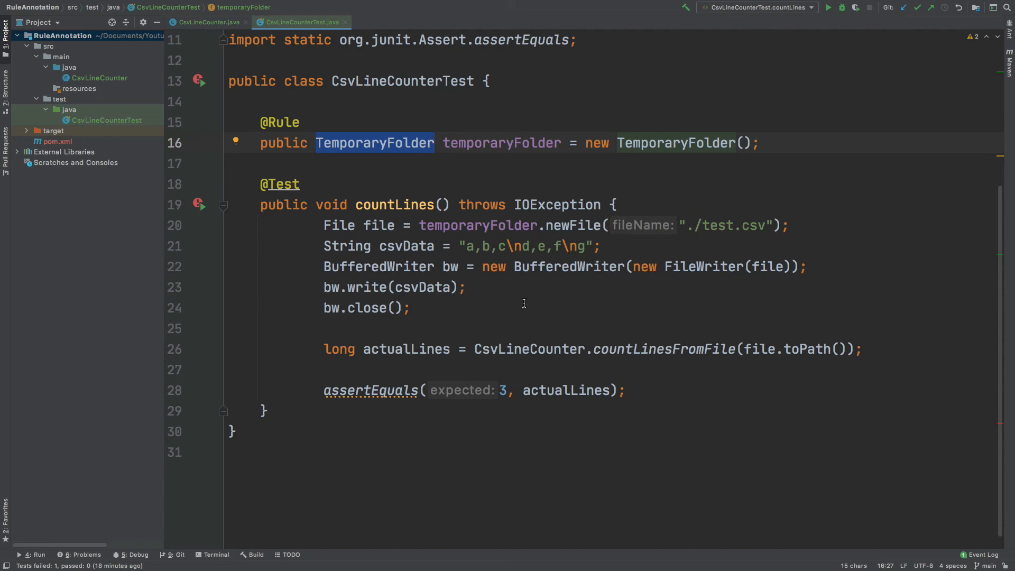
# Run the TemporaryFolder-based countLines test, then set expected to 2 and rerun so it fails with Expected 2, Actual 3
pyautogui.click(197, 205)
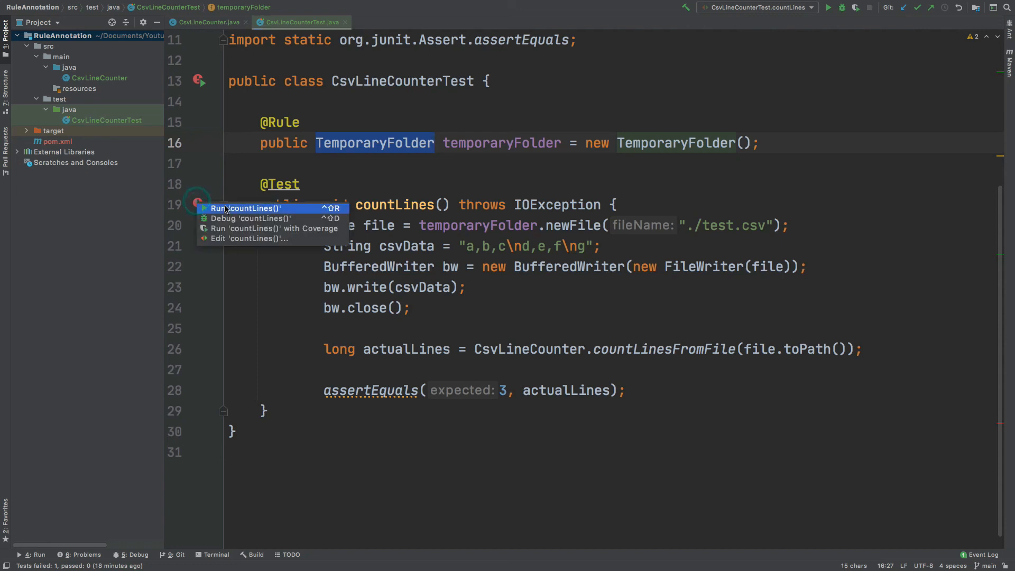
pyautogui.click(243, 208)
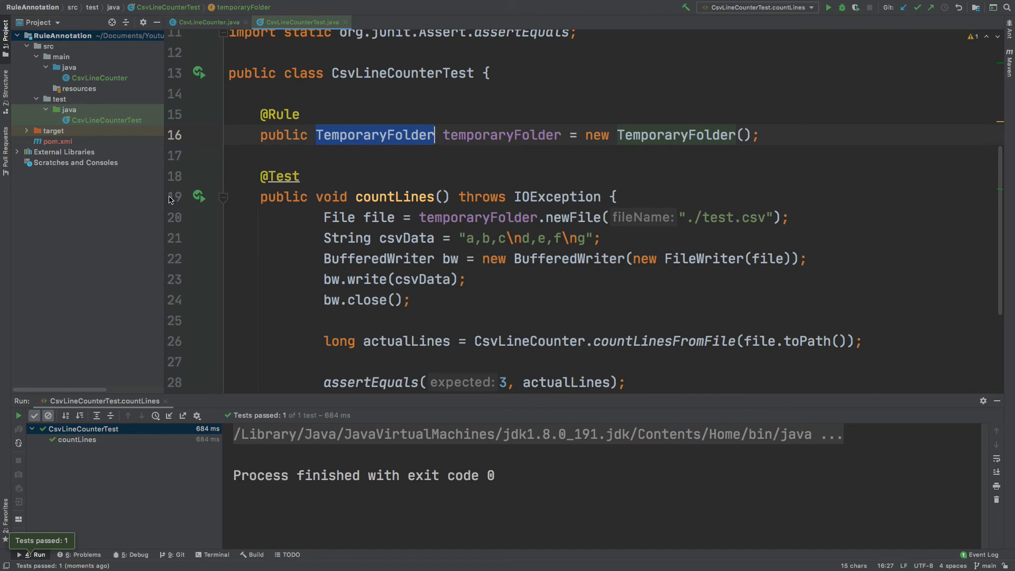
pyautogui.moveTo(73, 256)
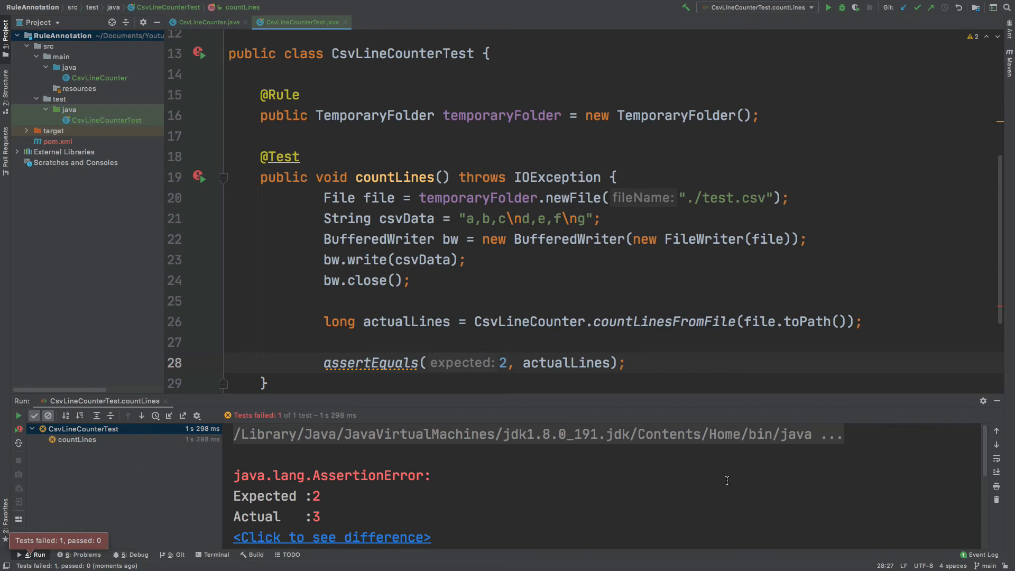
pyautogui.doubleClick(375, 115)
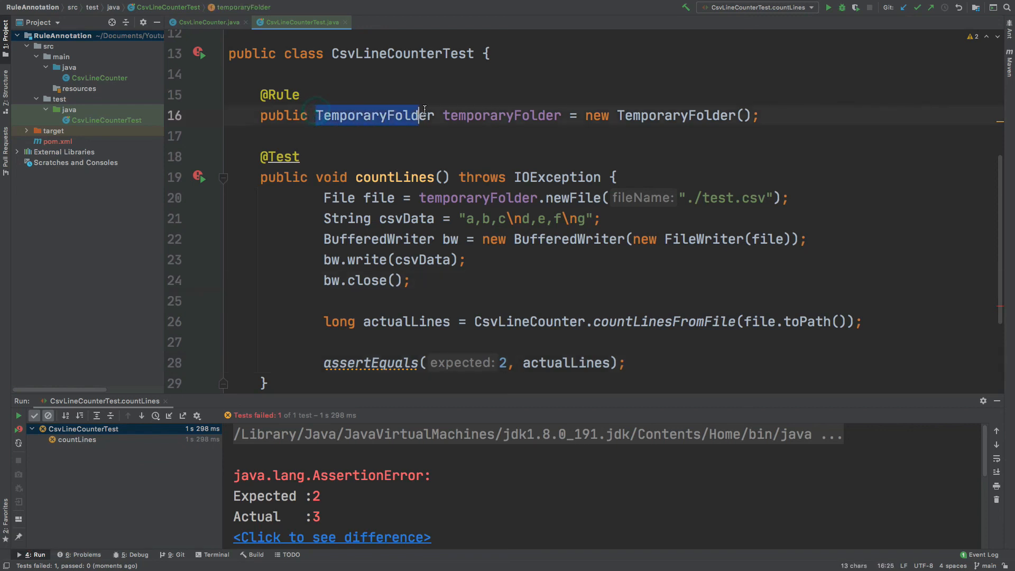